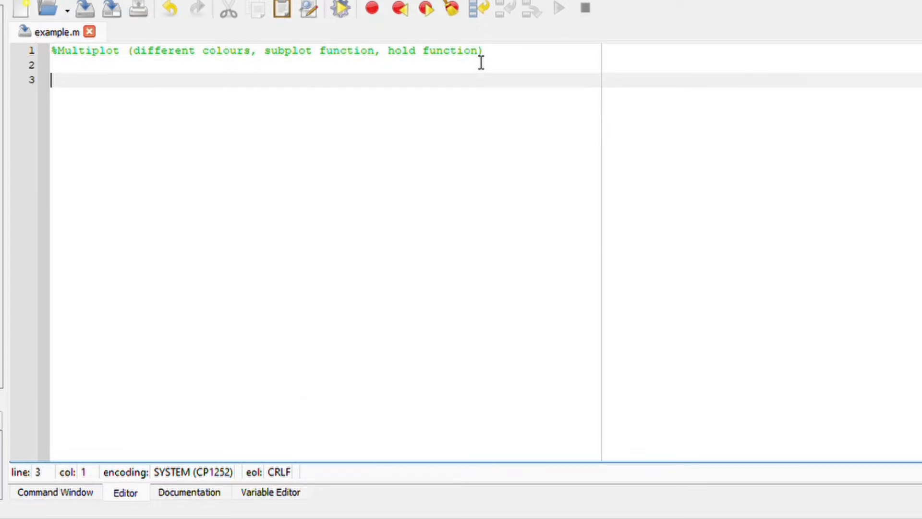
Step: Add the '%Option 1: Plot on same graph different colours' comment with clear all above clc
text(%Option 1: Plot on same graph different colours)
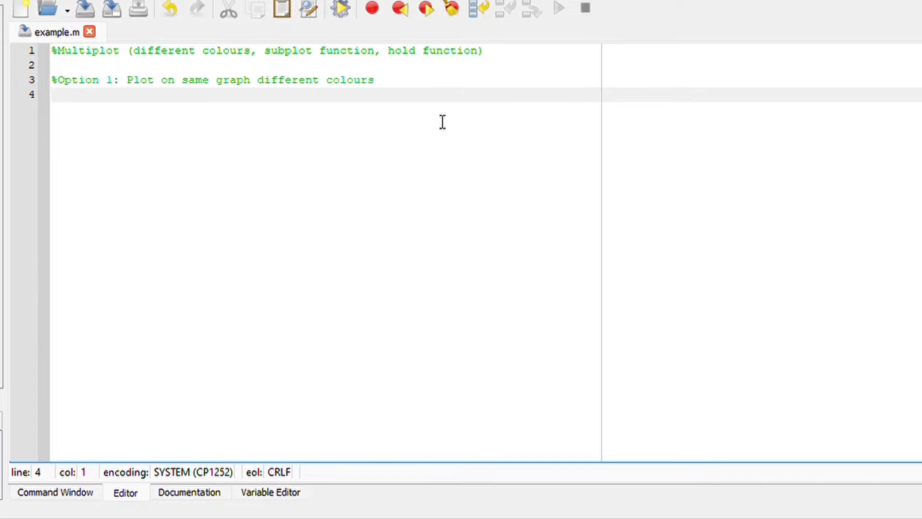
text(clc)
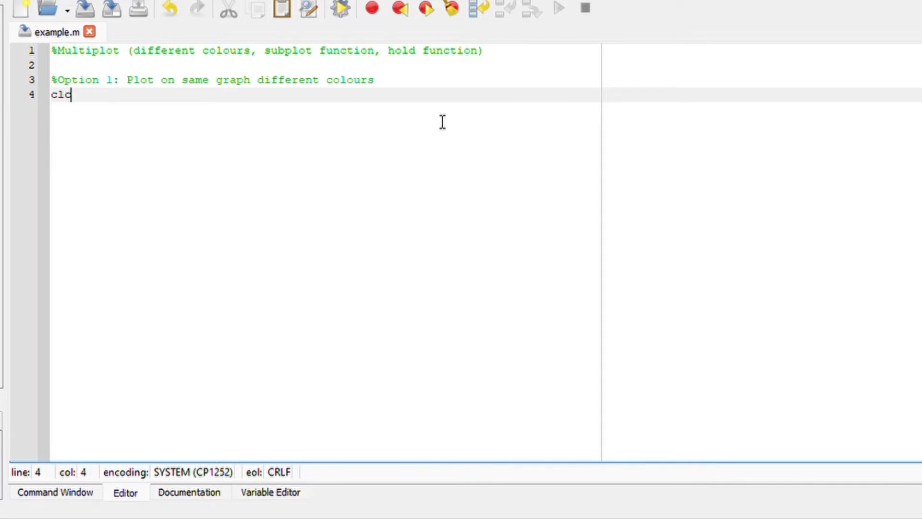
click(71, 80)
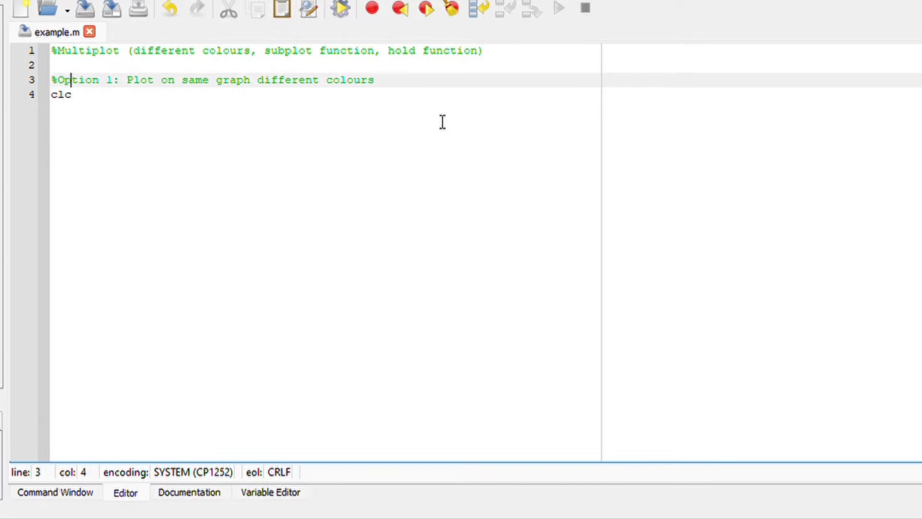
key(Return)
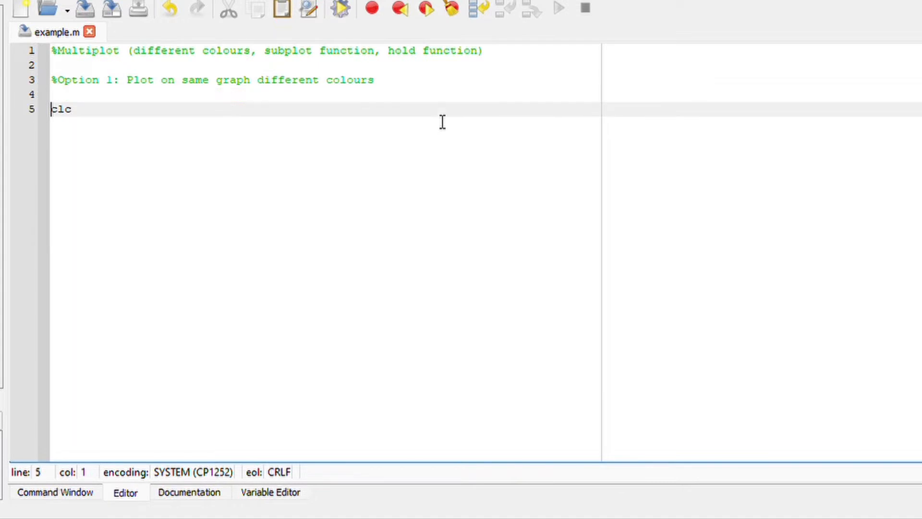
text(clear a;1)
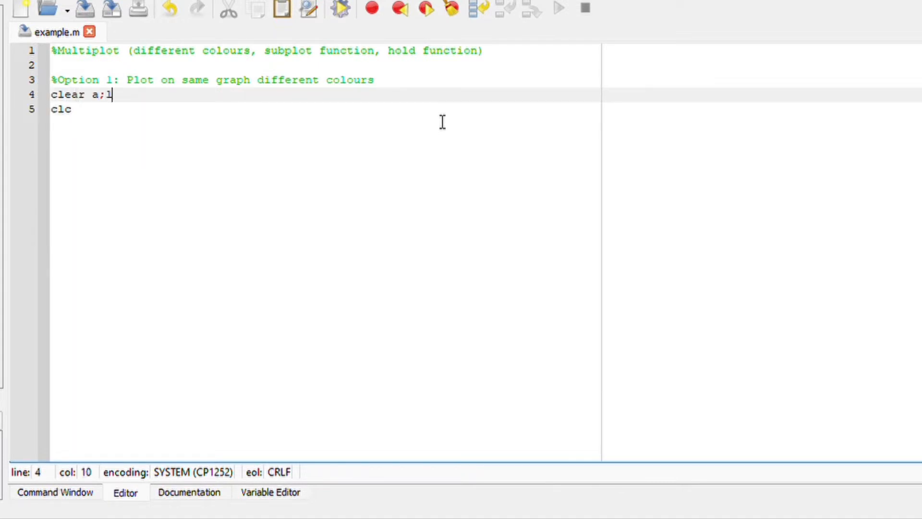
Step: Define x=linspace(0,10,5) with a comment explaining the 0 to 10 range and 5 columns
text(x=linspace(0,10,5); %from 0 all the way to 10, and 5 columns)
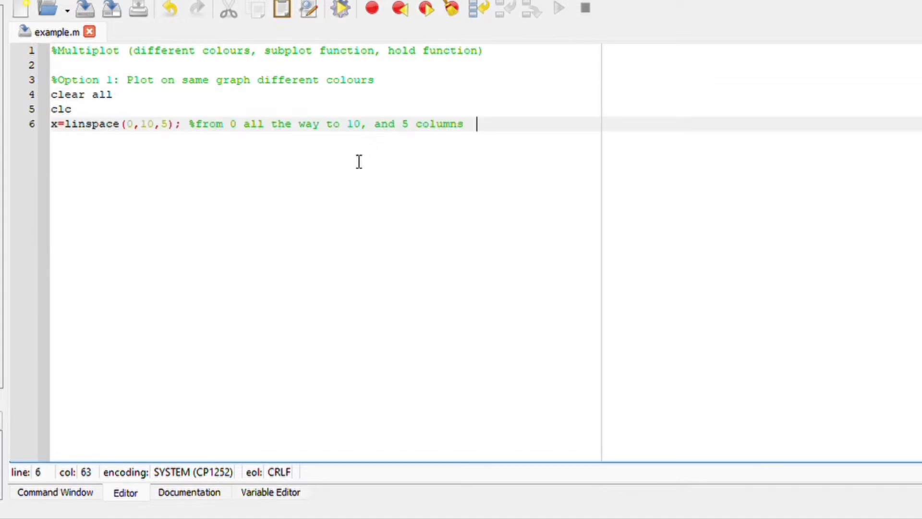
mouse_move(52, 138)
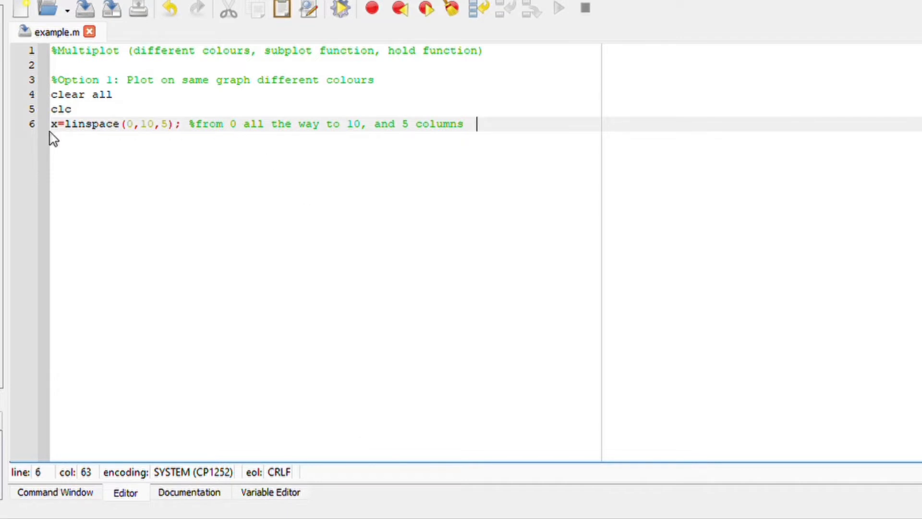
mouse_move(149, 144)
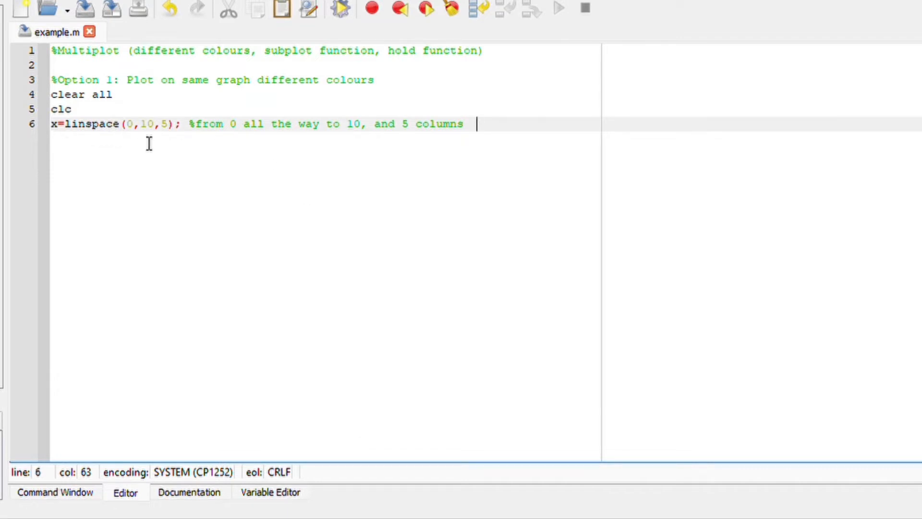
mouse_move(214, 161)
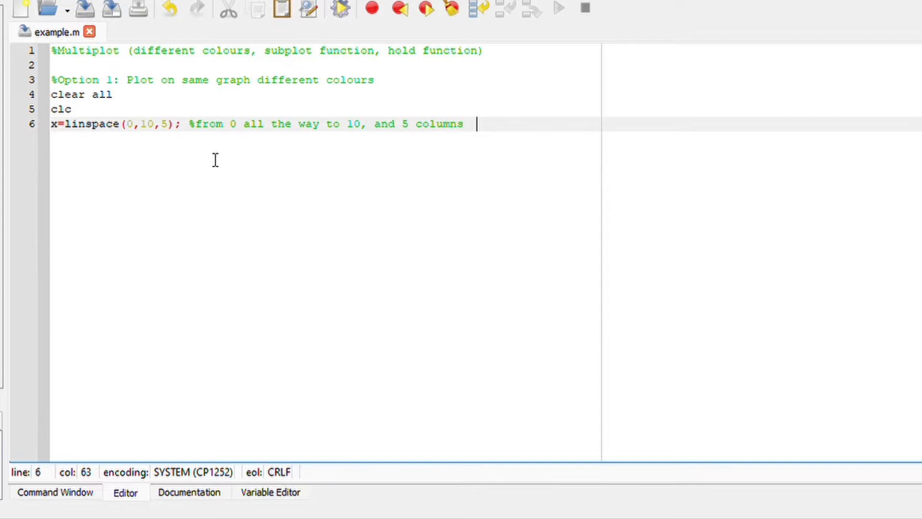
mouse_move(639, 149)
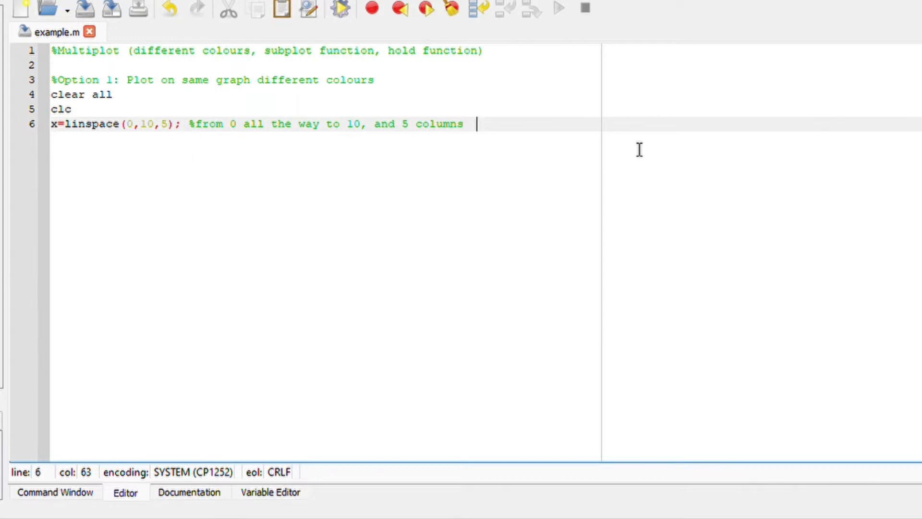
Step: Define y1 = x.^3; on a new line after the linspace line
key(Return)
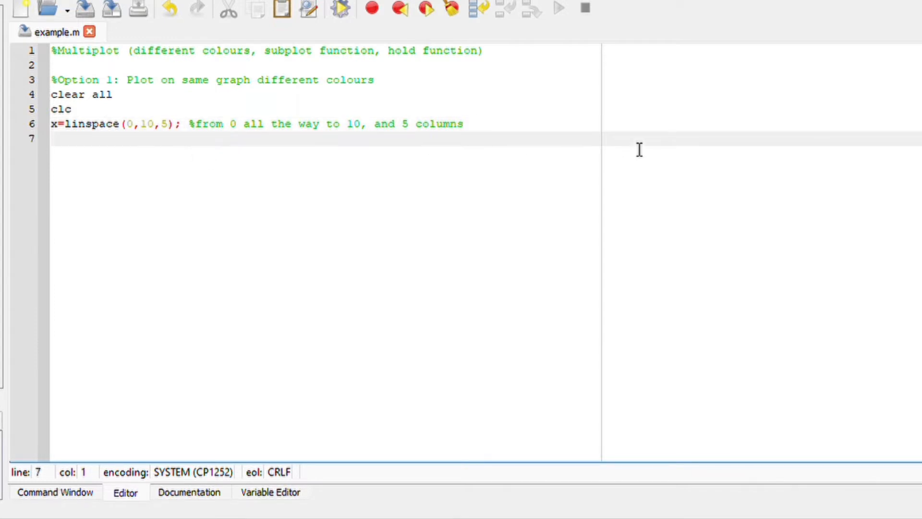
text(y1)
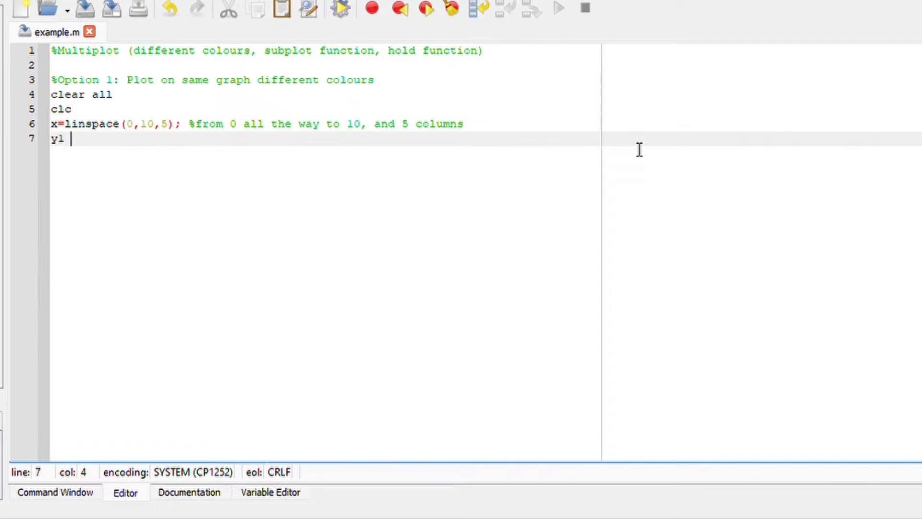
text(=)
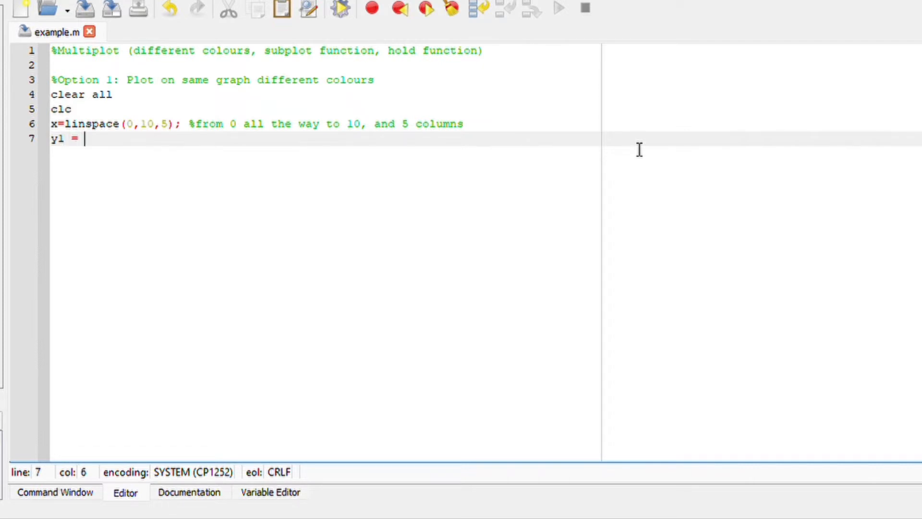
text(x.)
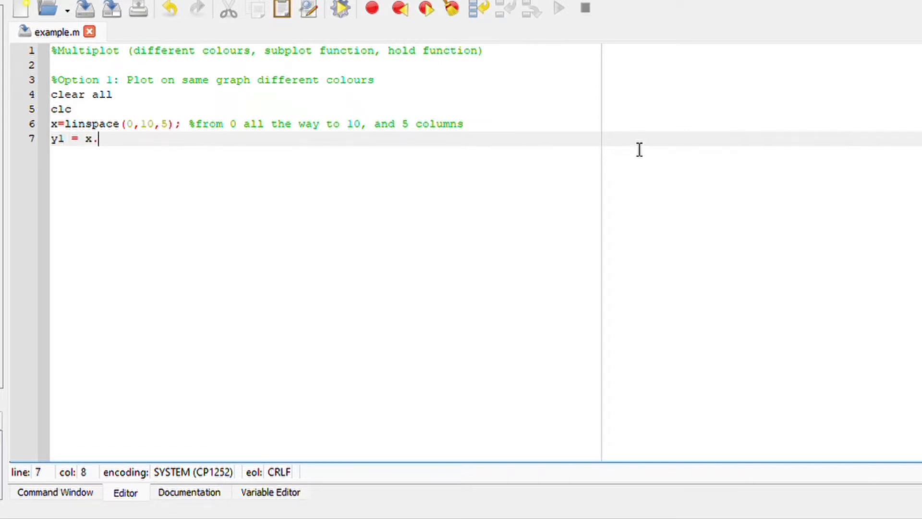
text(^2)
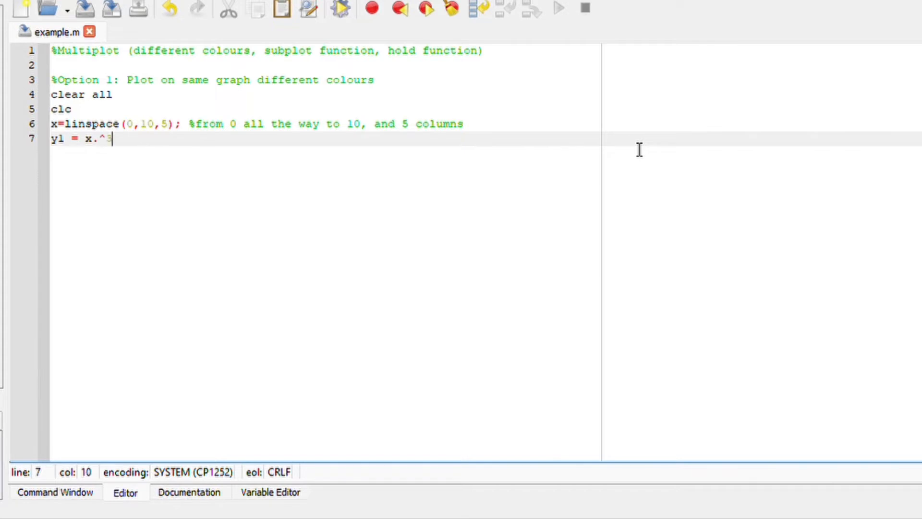
text(3)
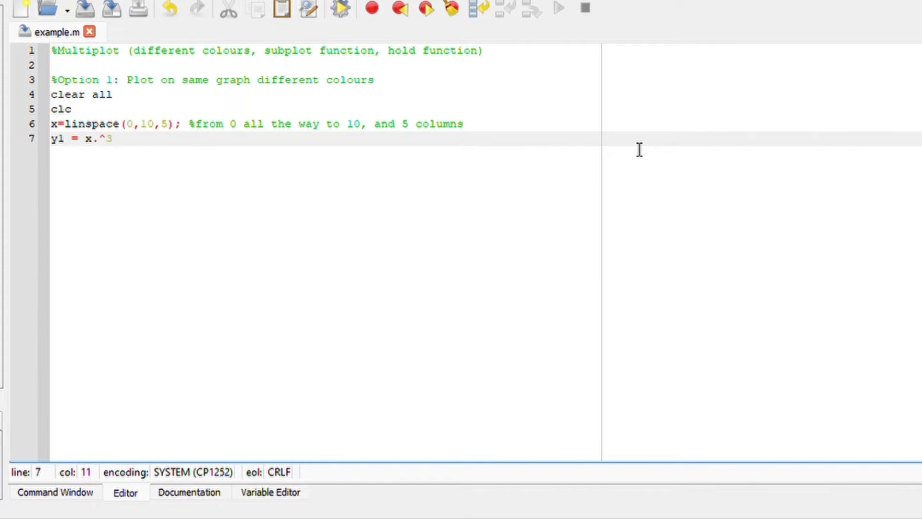
text(;)
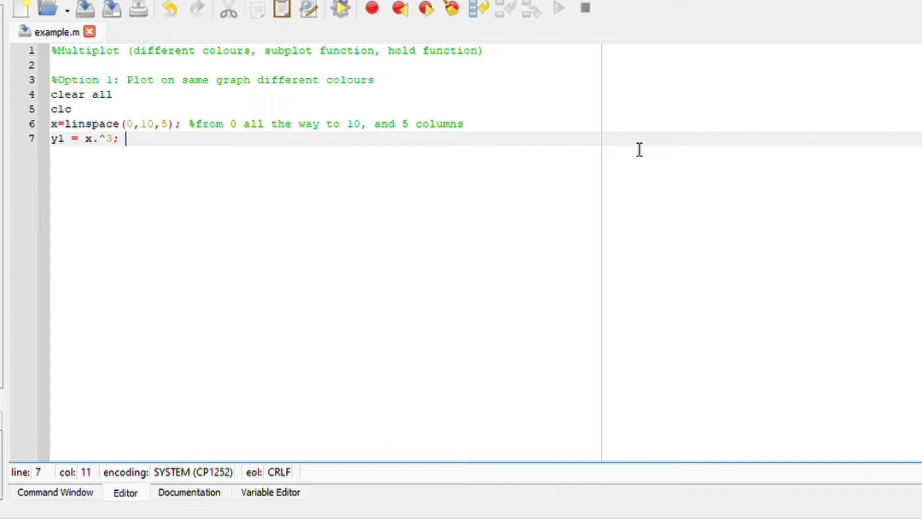
Step: Define y2 = sin(x); on the following line
text(y2)
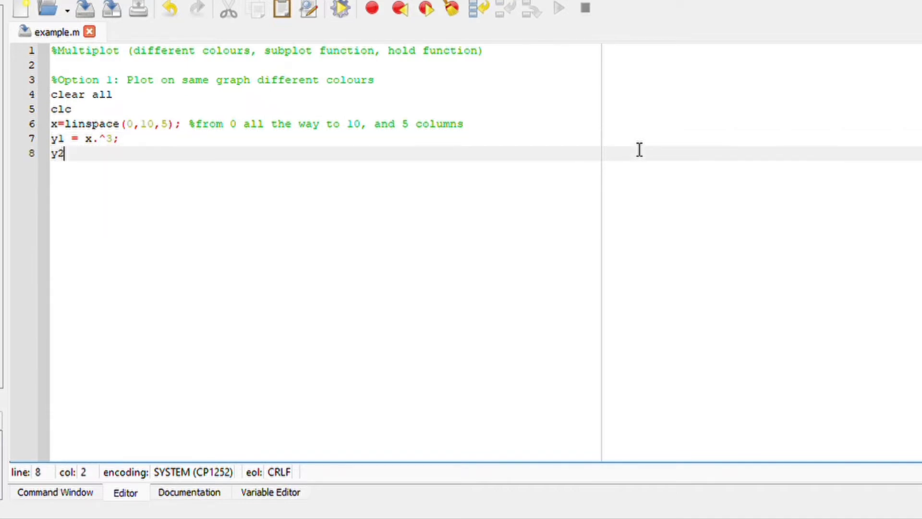
text(=)
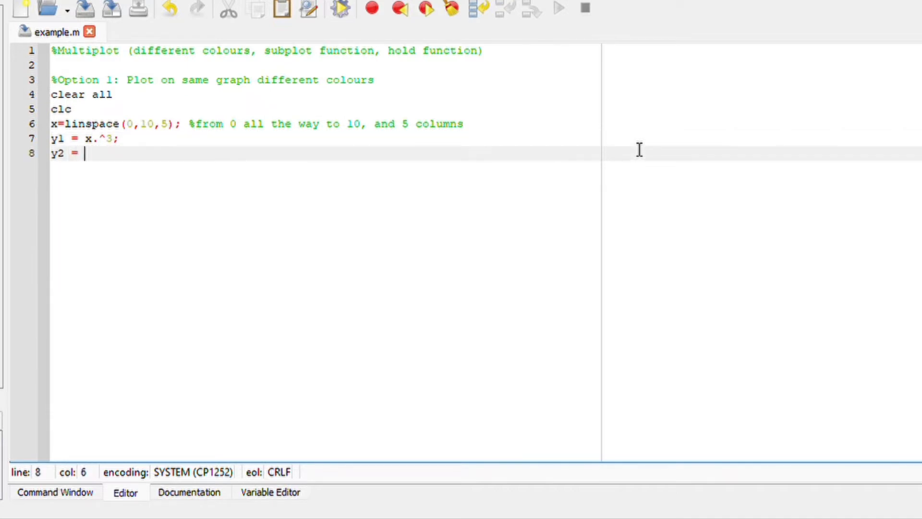
text(sin(x)
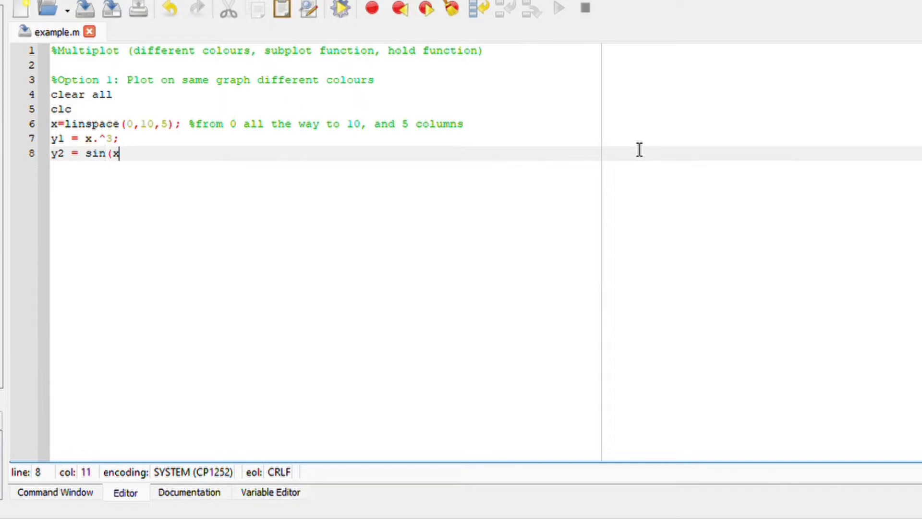
text();)
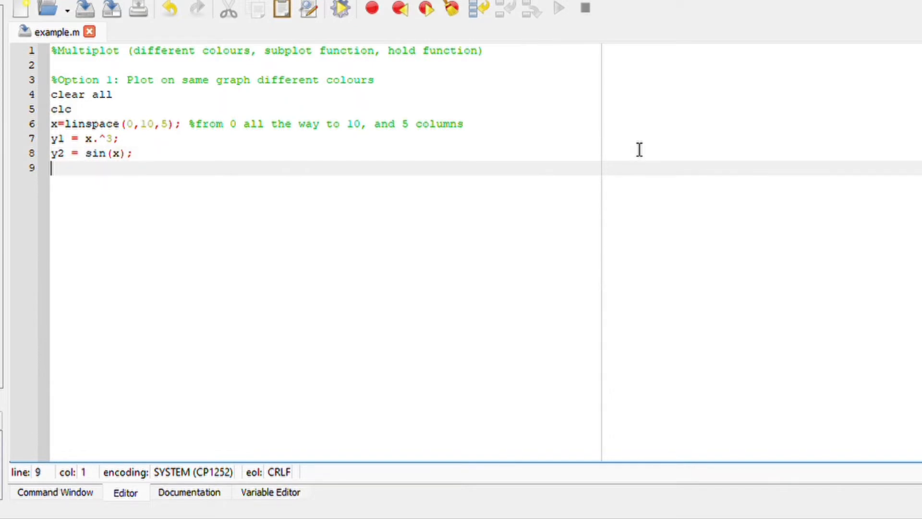
Step: Begin plot(x,y1,'-*r' so y1 is drawn as a red starred line
text(p)
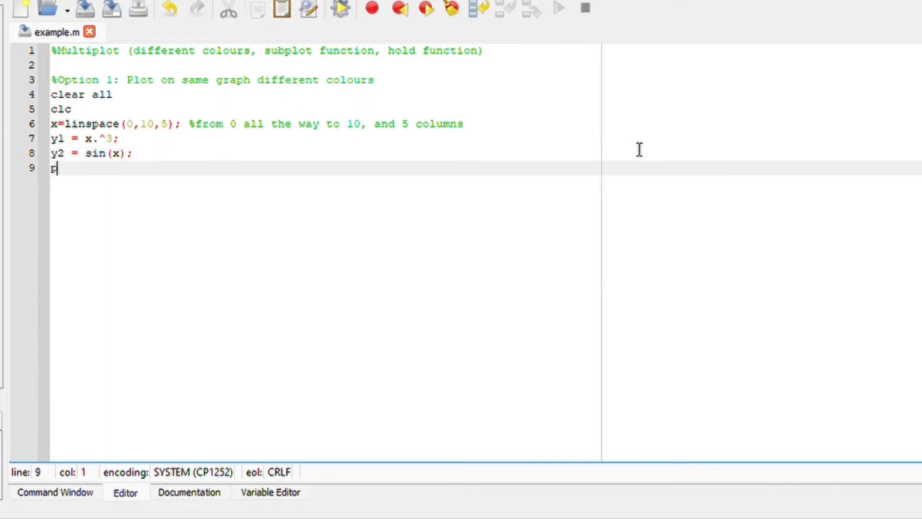
text(lot(x)
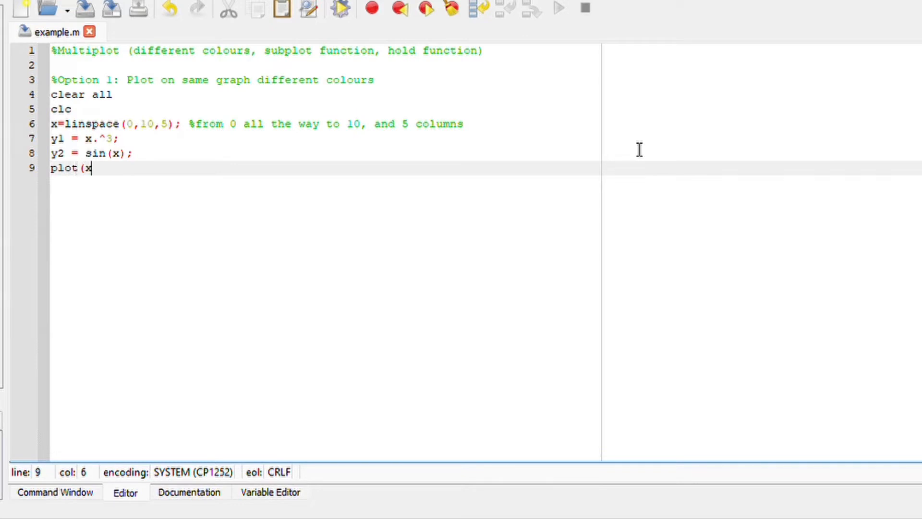
text(,y1)
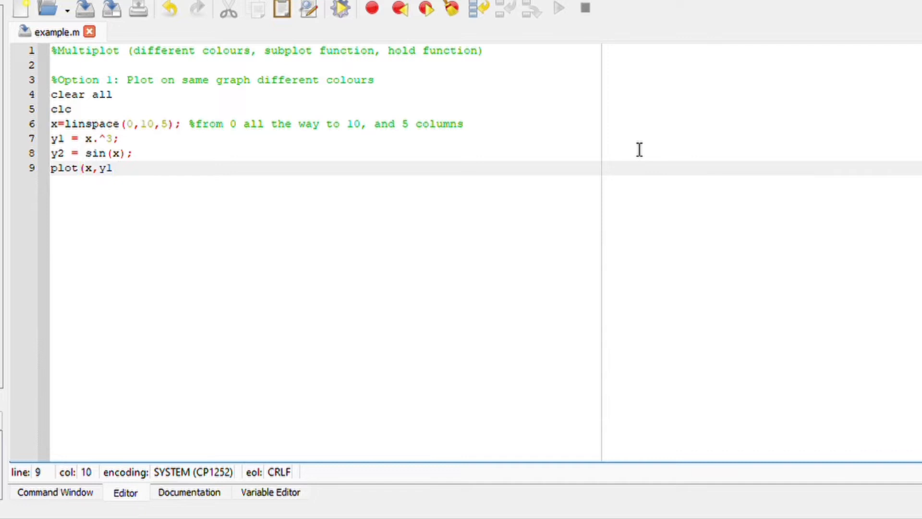
text(,)
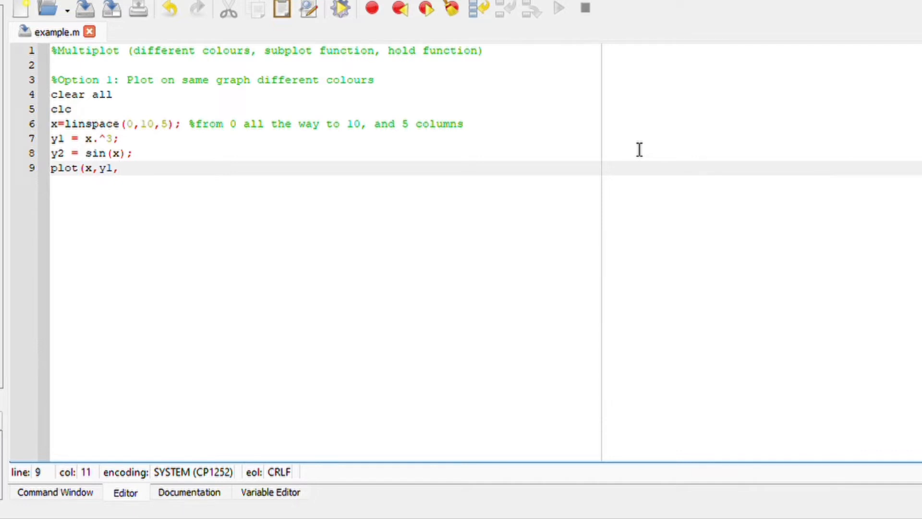
text(')
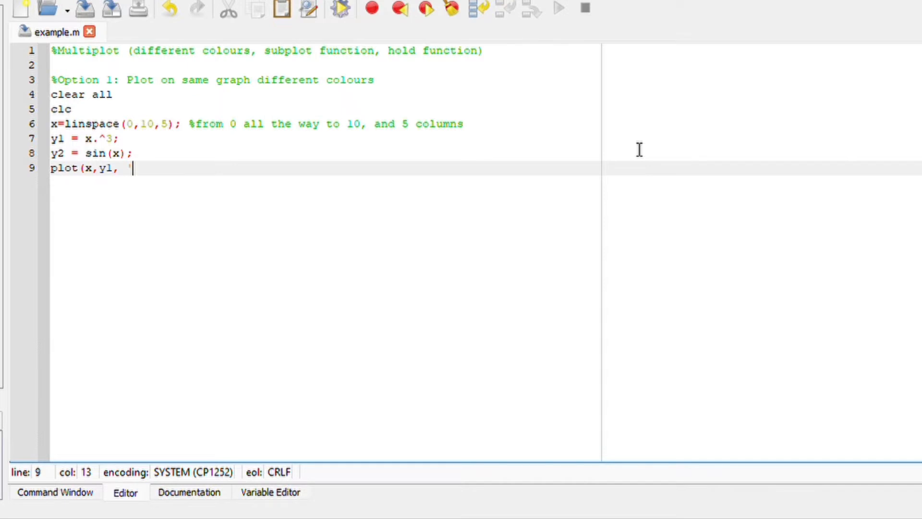
text(-)
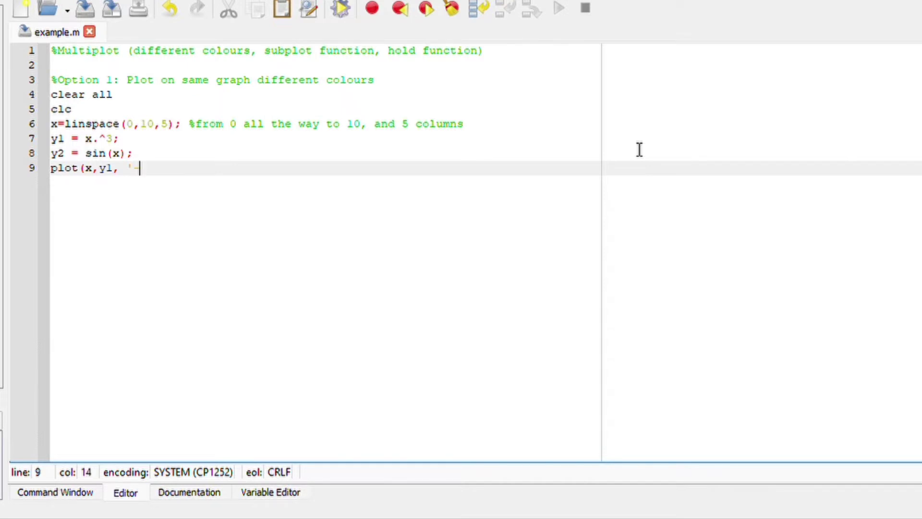
text(')
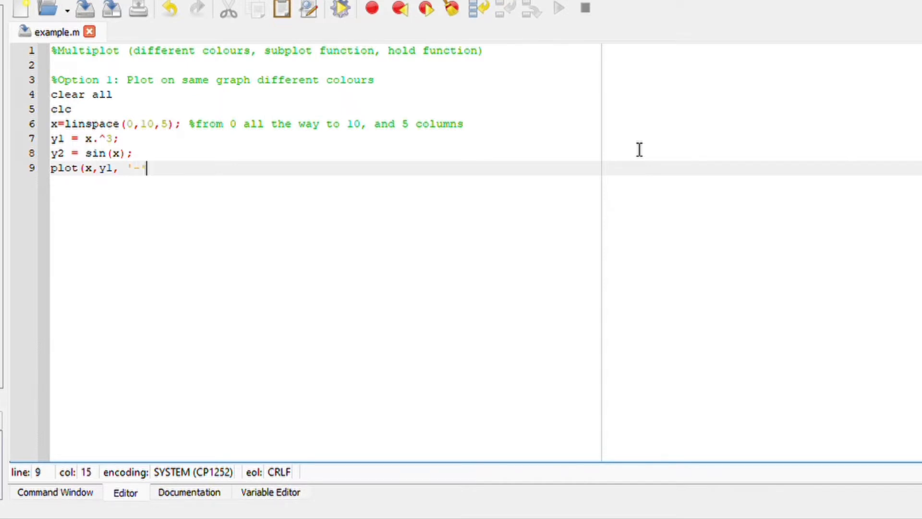
text(*r',)
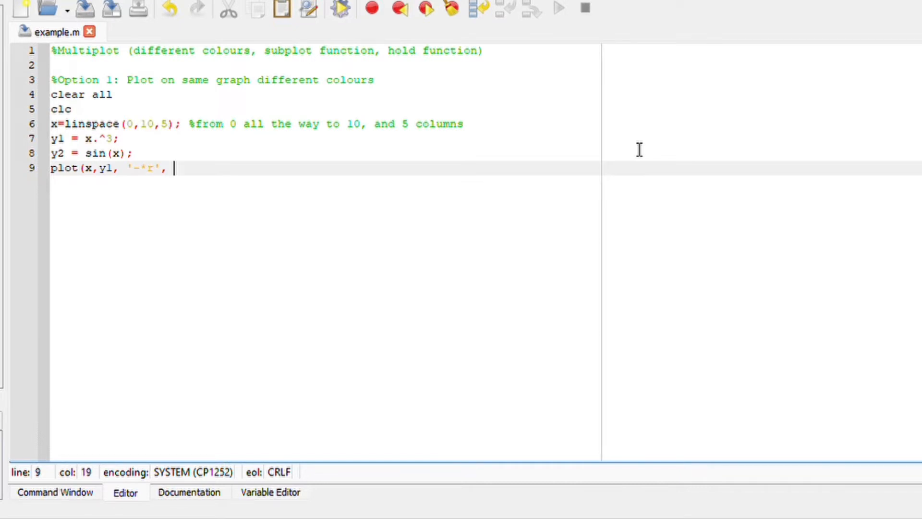
Step: Finish the plot line with x,y2,'+k') so y2 is drawn with black plus markers
text(x,)
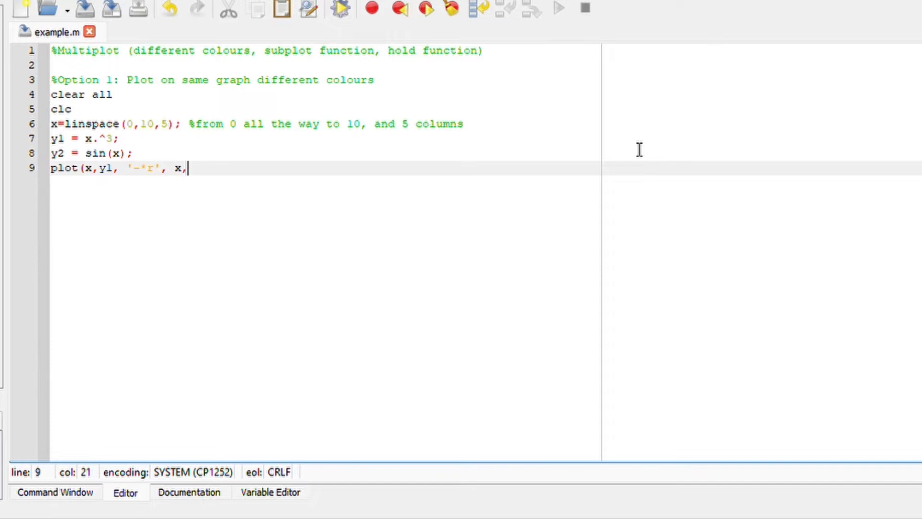
text(y2, ')
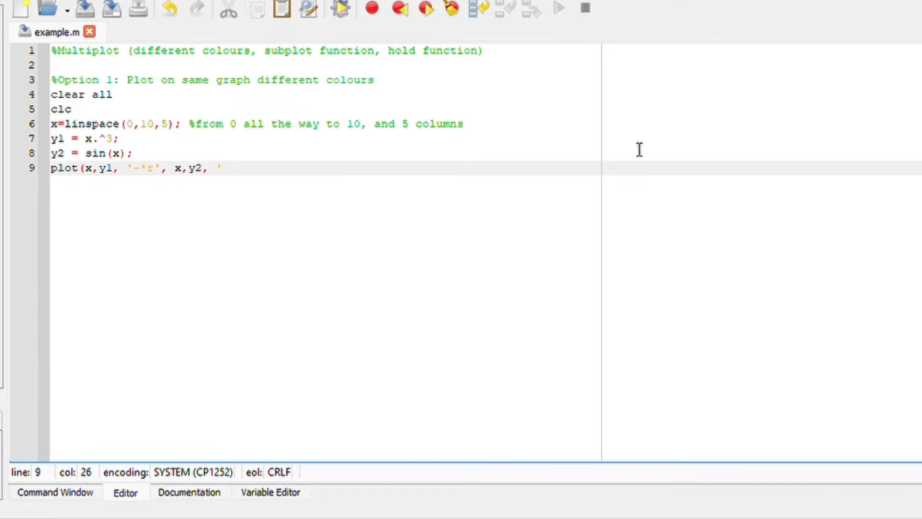
text(-)
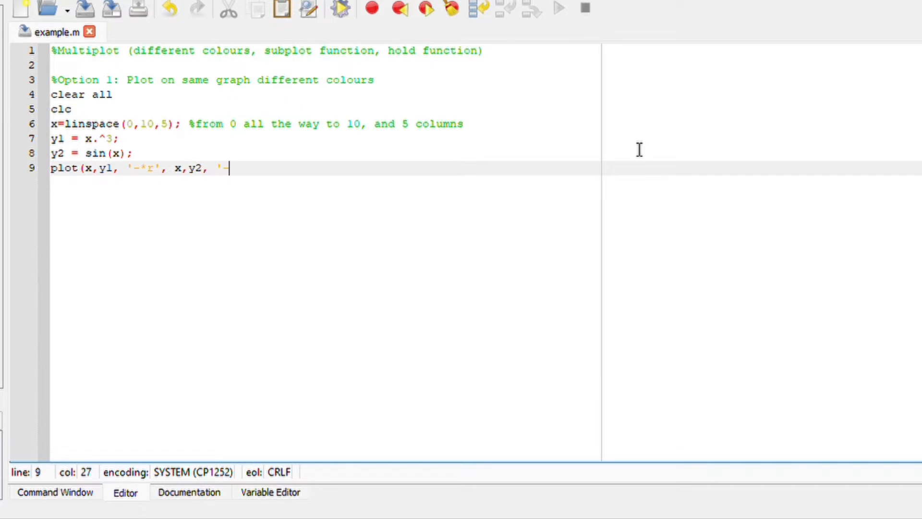
key(Backspace)
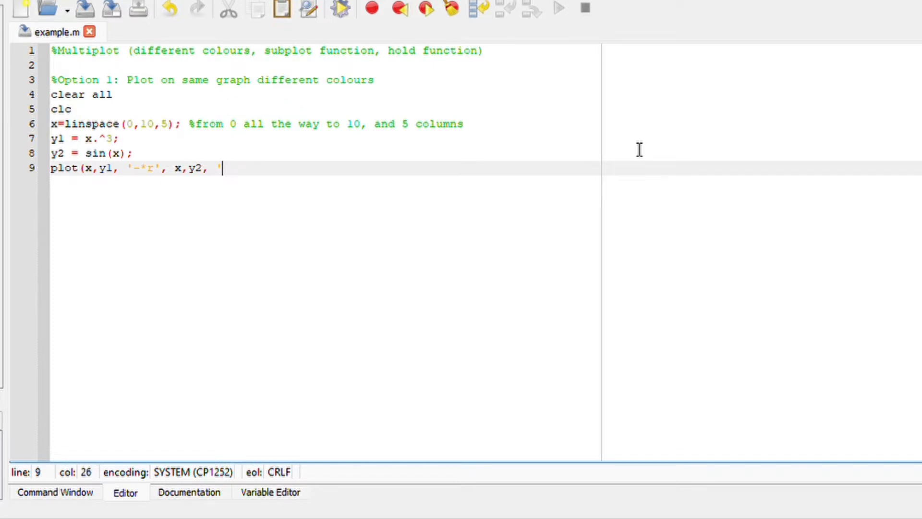
text(-)
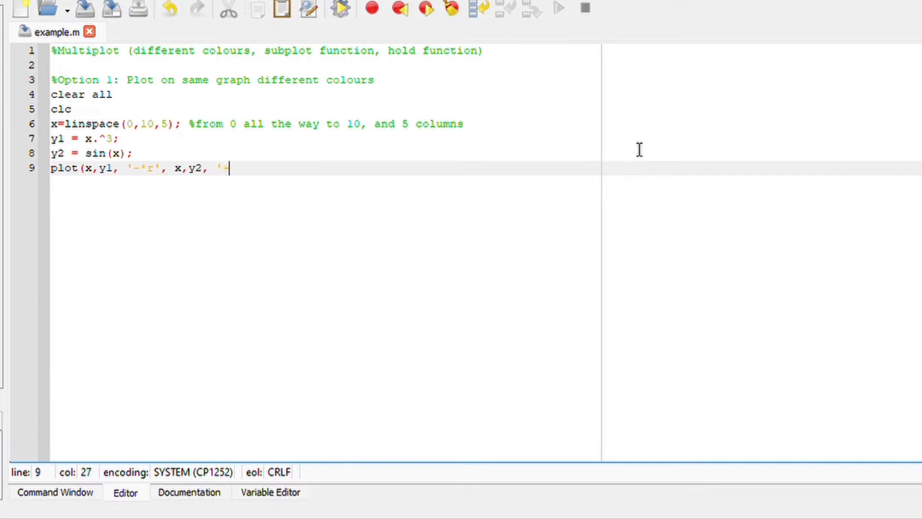
text(k)
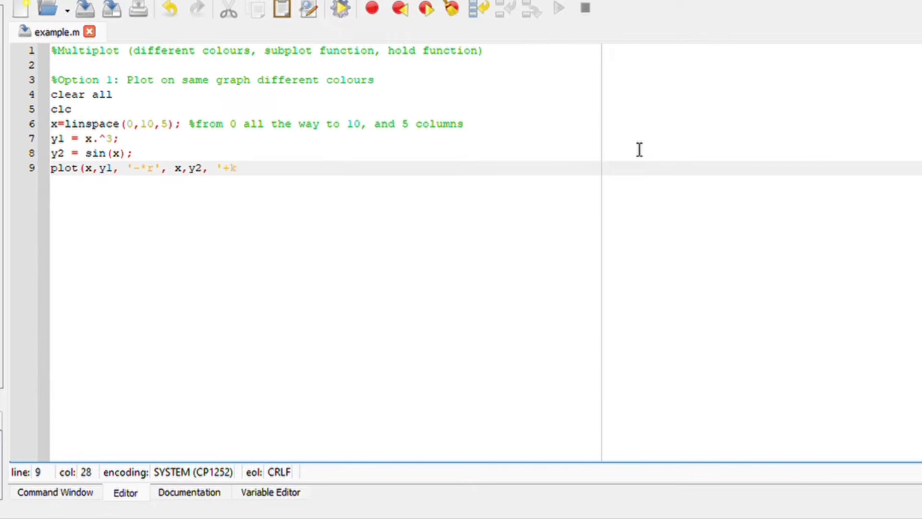
text('))
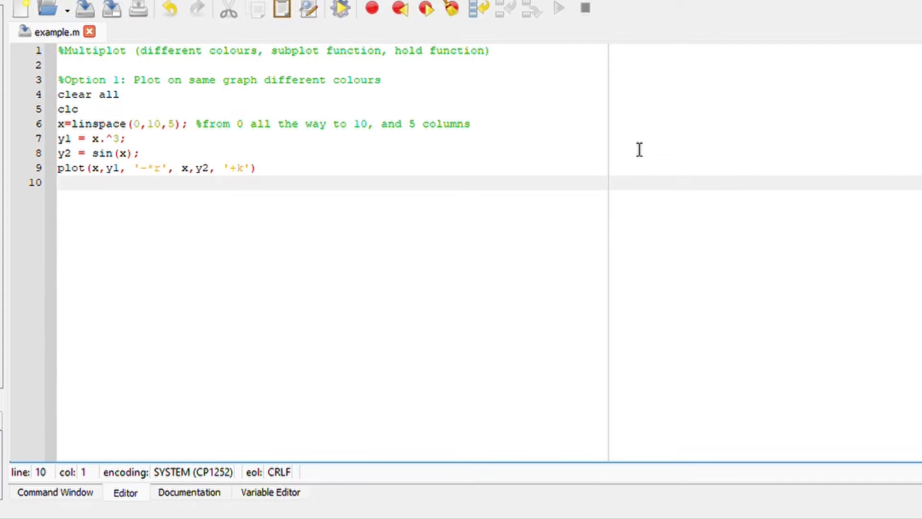
Step: Add title('plot y1 and y2') and grid on below the plot line
text(title)
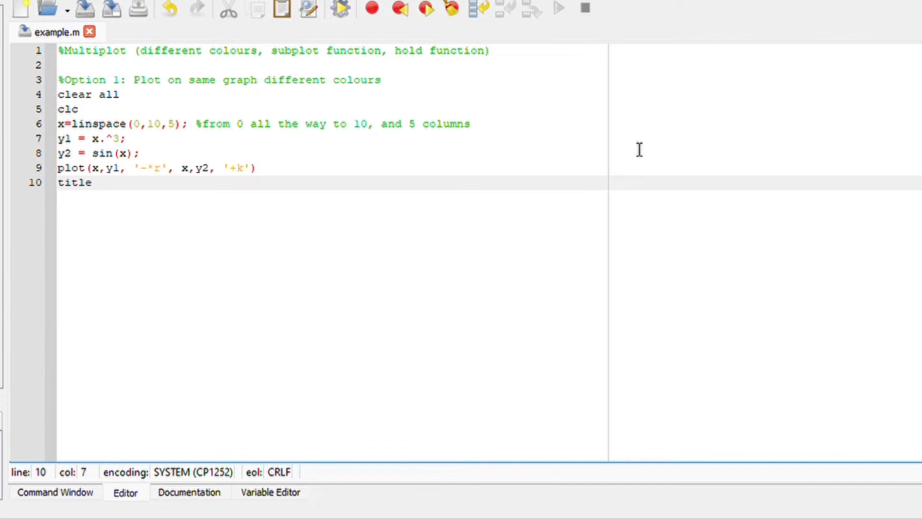
text((')
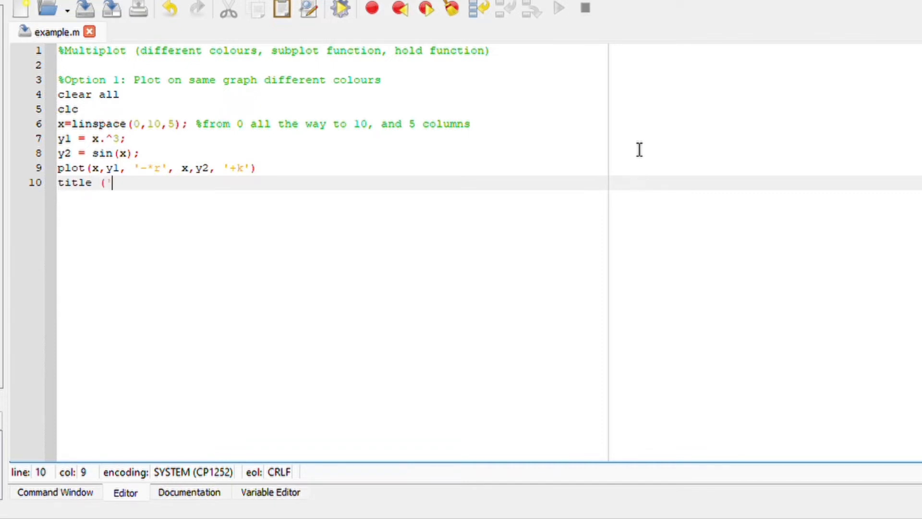
text(plot)
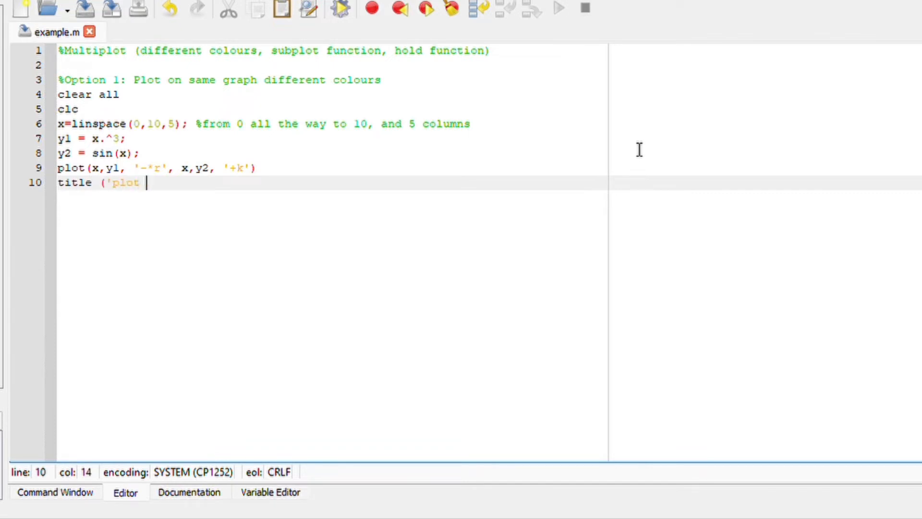
text(y1 a)
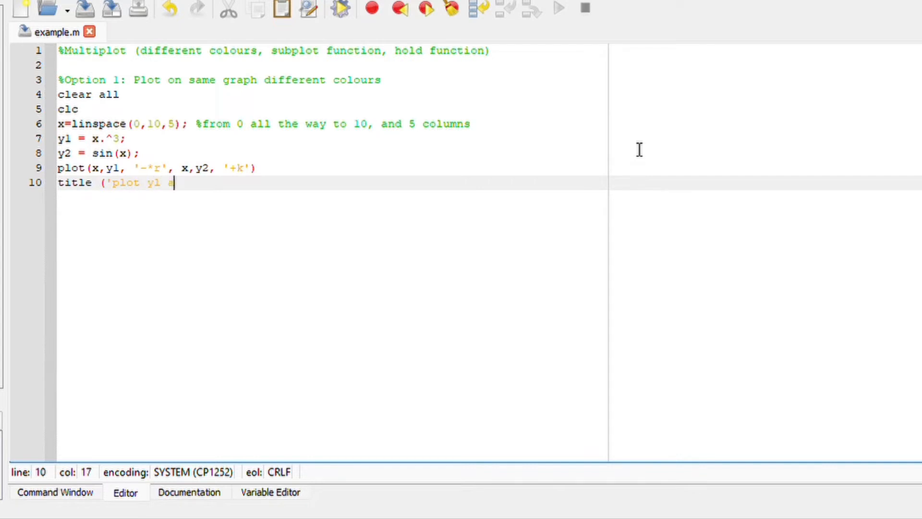
text(nd y2'))
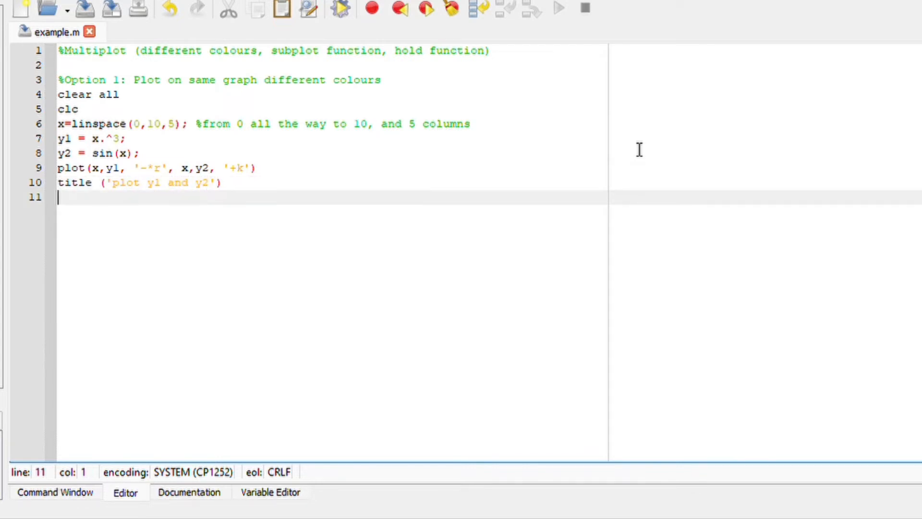
text(grid on)
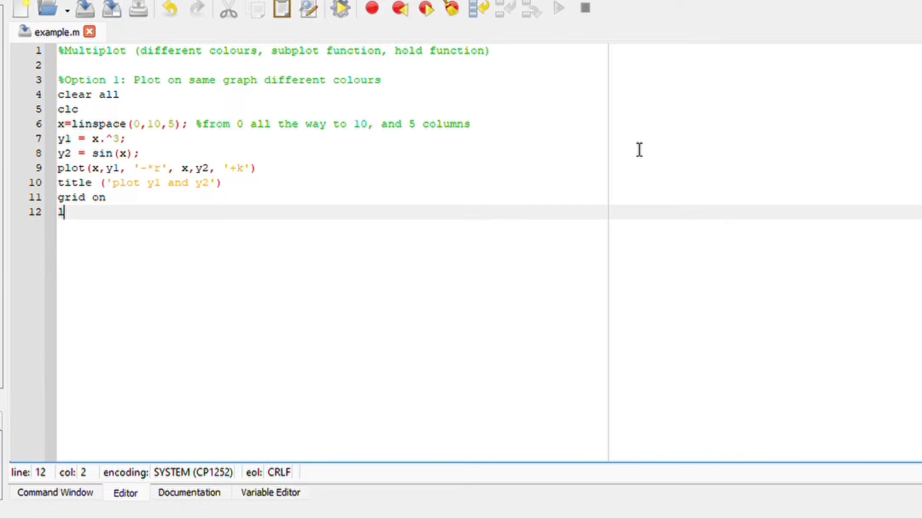
Step: Add legend('y1','y2') and position the cursor after the x-axis label line
text(egend)
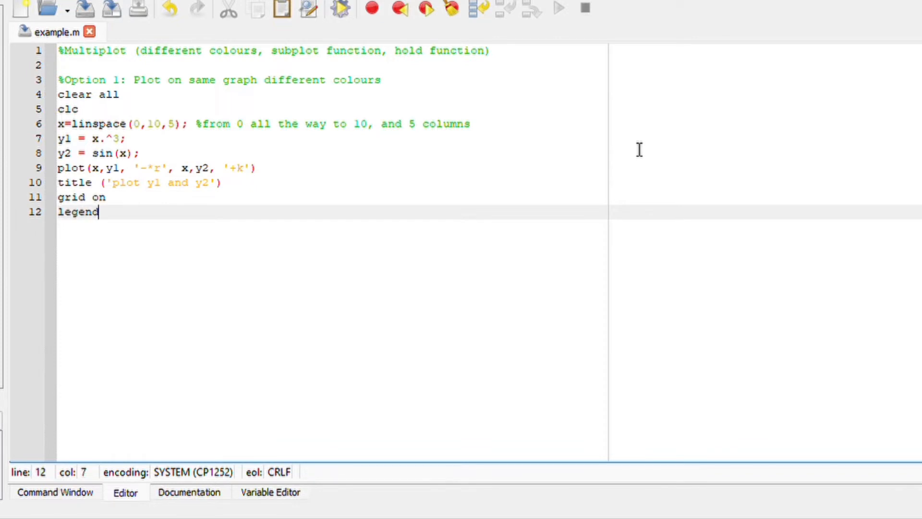
text((')
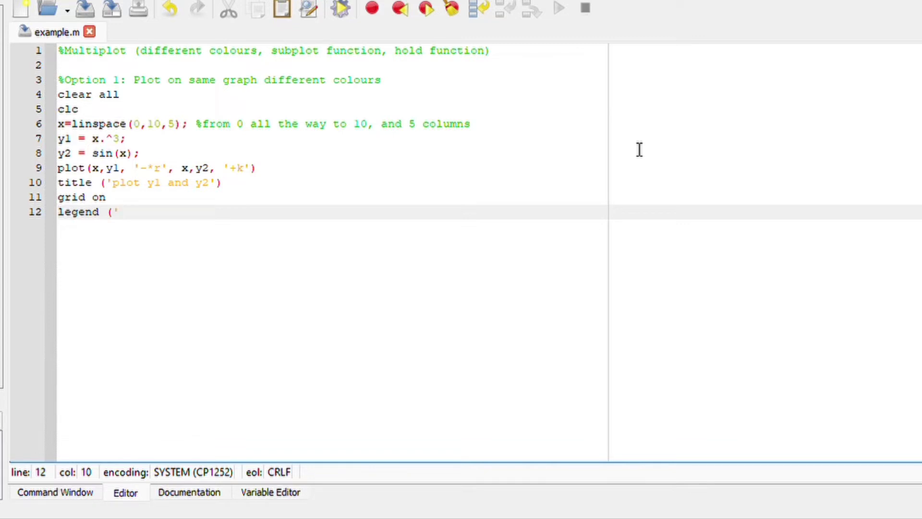
text(y1', 'y2'))
text(ylabel('y-axis'))
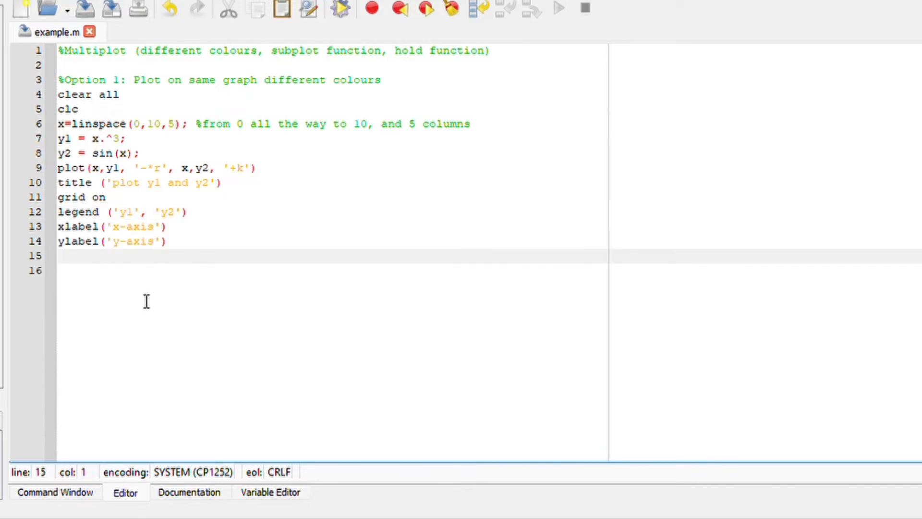
mouse_move(127, 260)
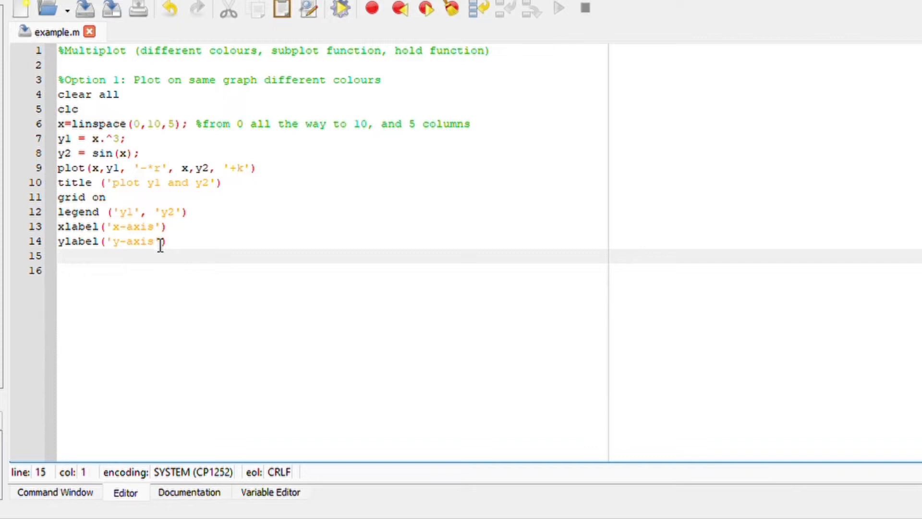
mouse_move(94, 265)
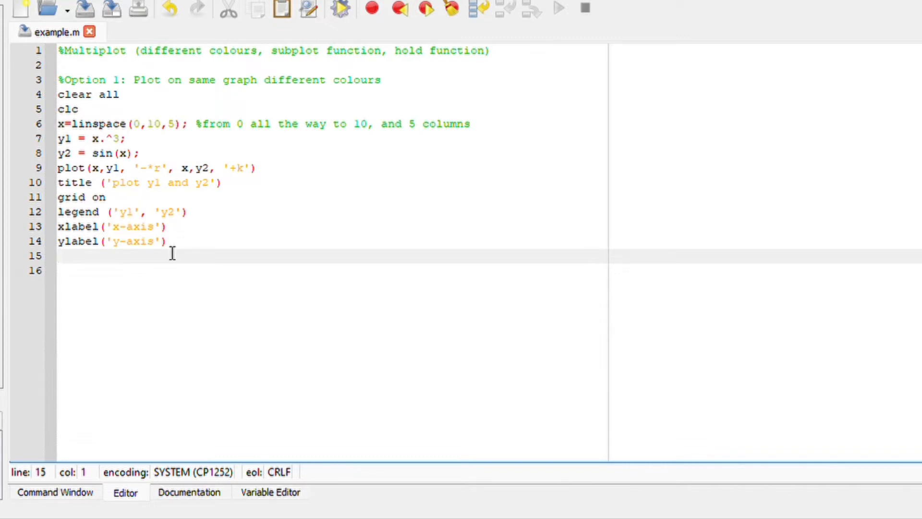
mouse_move(237, 242)
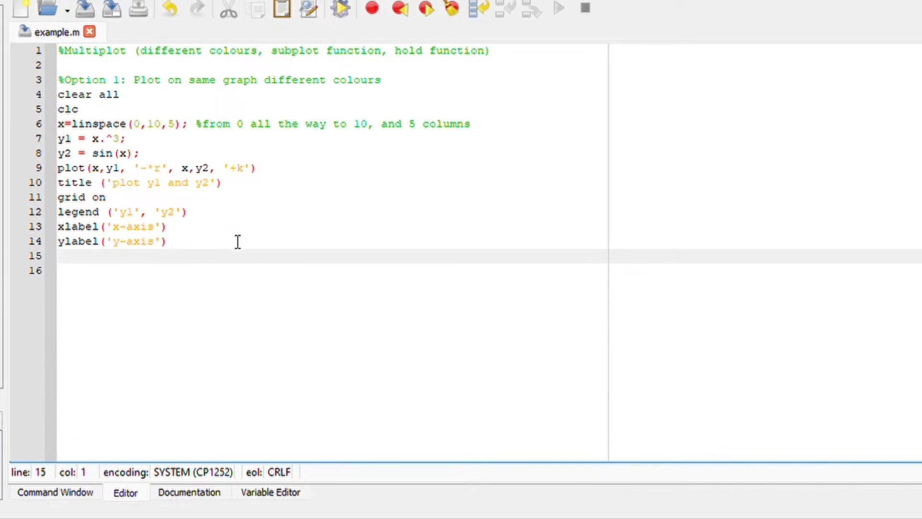
click(167, 227)
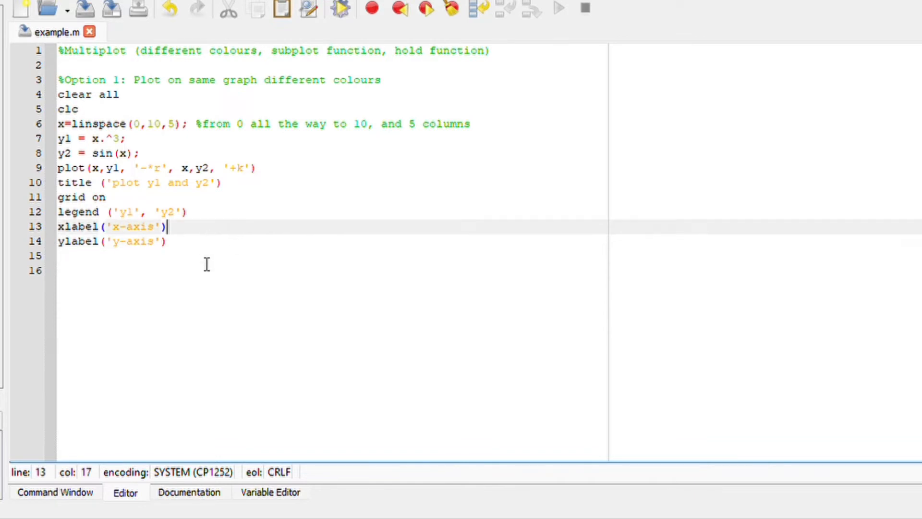
Step: Run the script to display the red starred y1 and black plus y2 figure
click(340, 10)
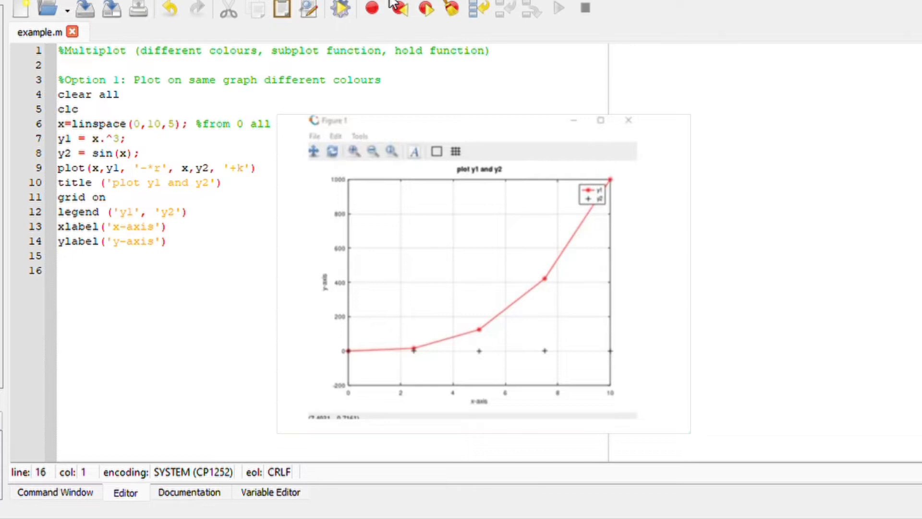
mouse_move(232, 311)
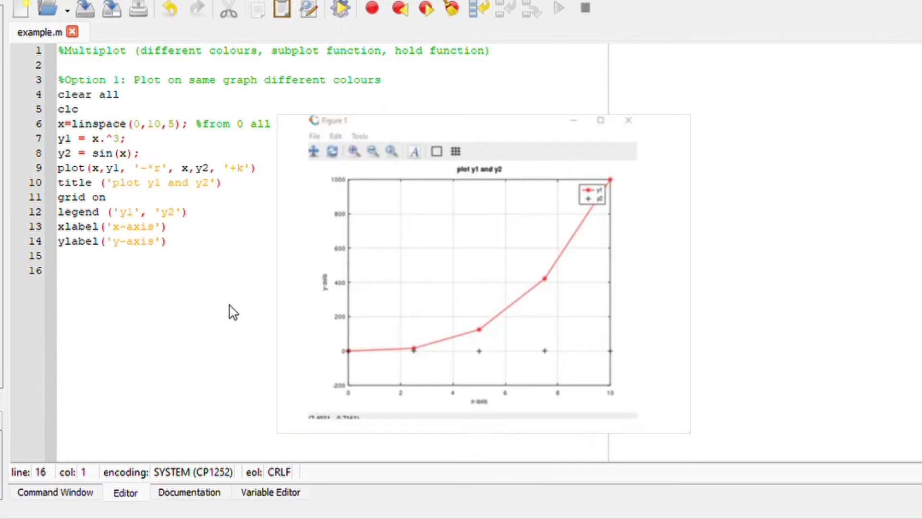
mouse_move(563, 77)
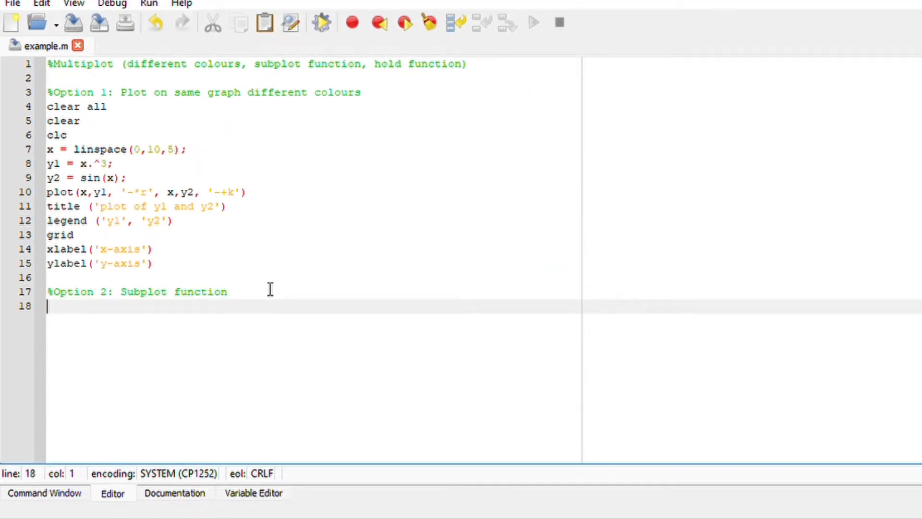
mouse_move(236, 273)
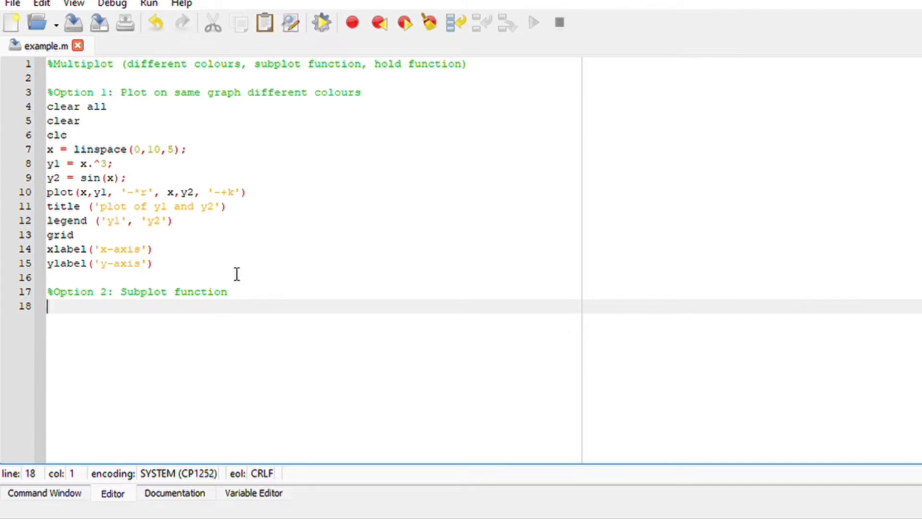
Step: Reuse the clear/clc lines and x=linspace(0,10,5) with its comment under Option 2
drag(47, 107, 75, 135)
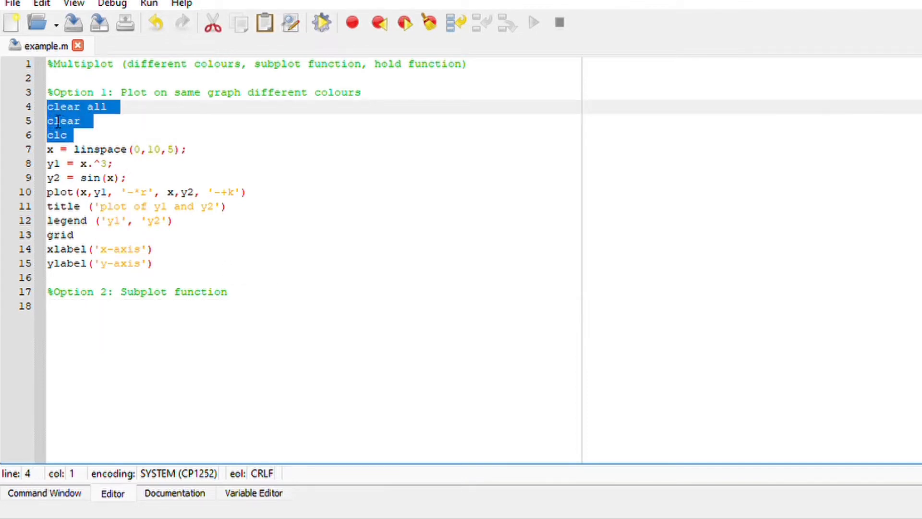
click(55, 305)
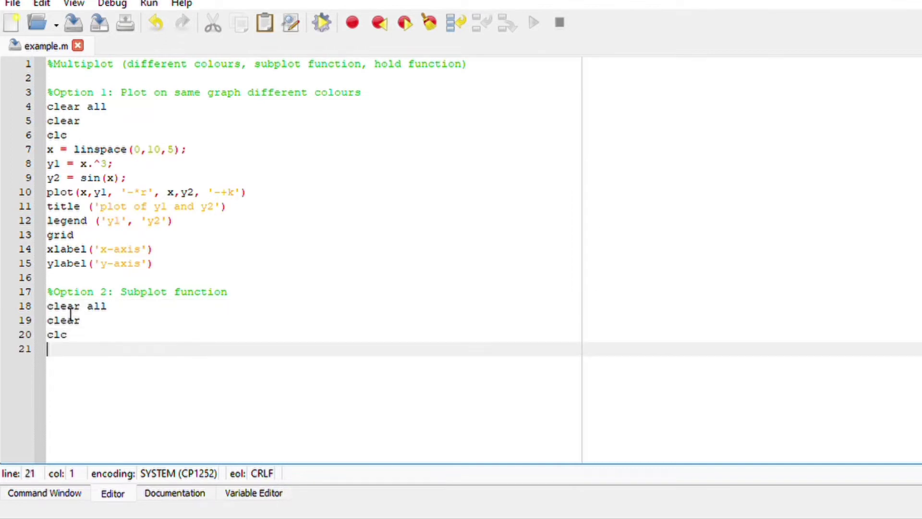
text(x=linspace(0,10,5); %from 0 all the way to 10, and 5 columns)
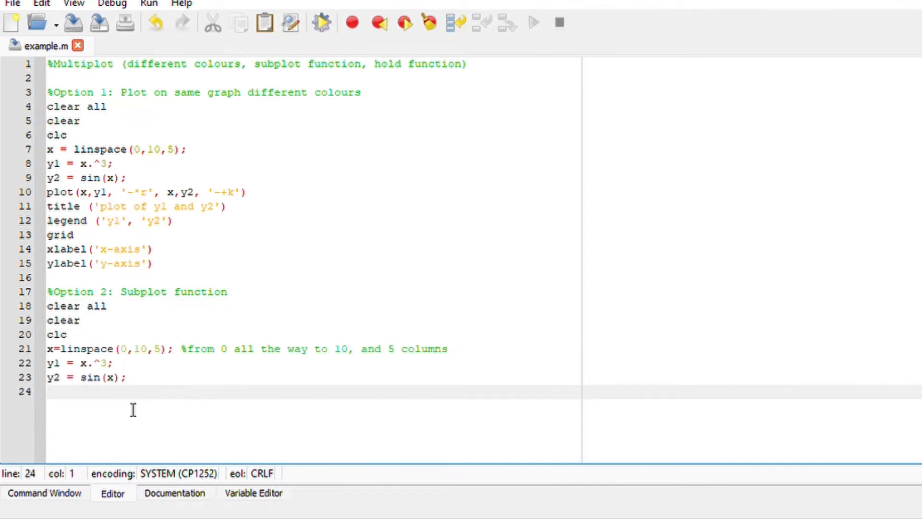
mouse_move(160, 423)
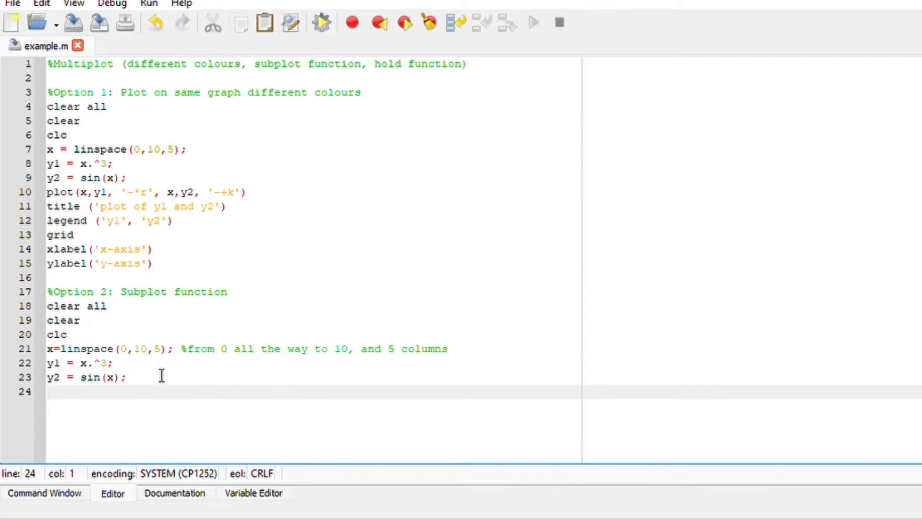
mouse_move(124, 394)
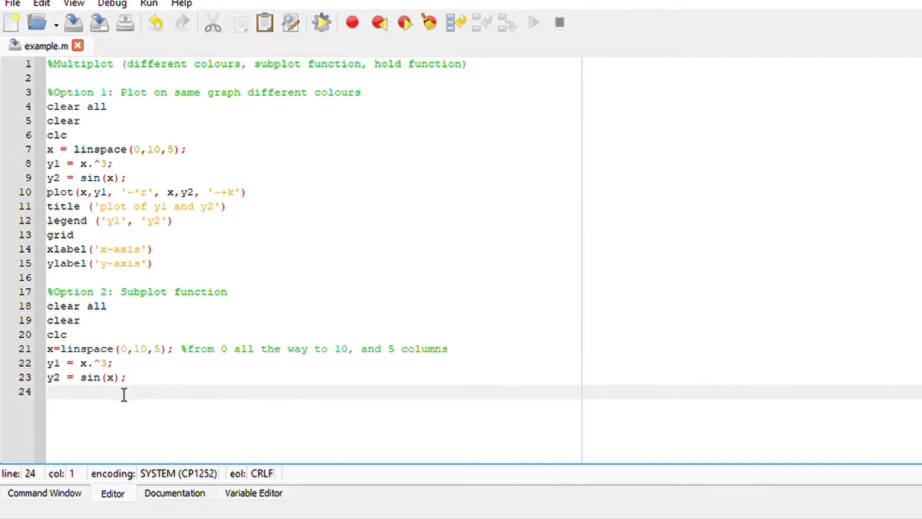
Step: Define the third series y3 = x.^2+2*x;
text(y)
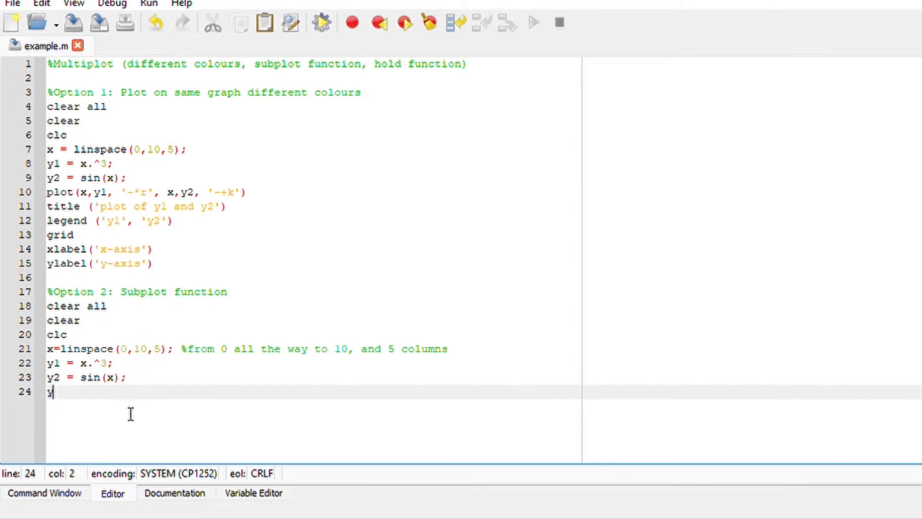
text(3)
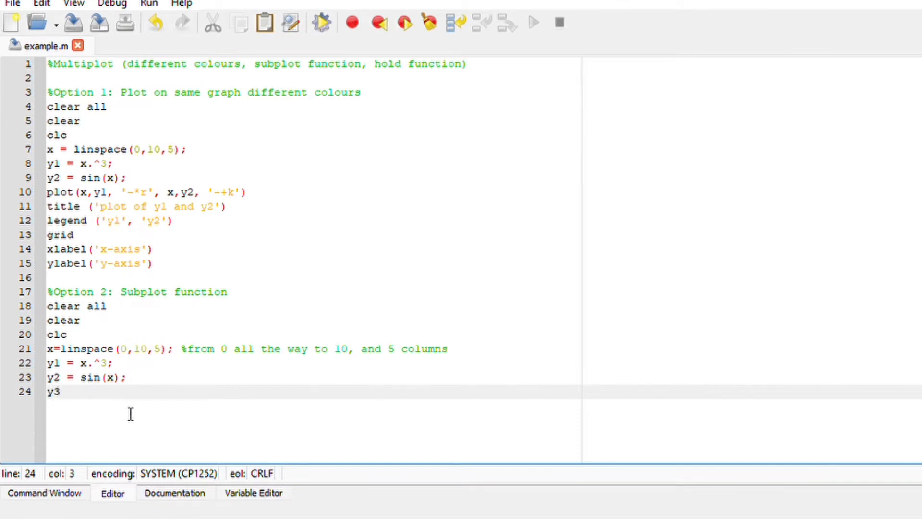
text(= x)
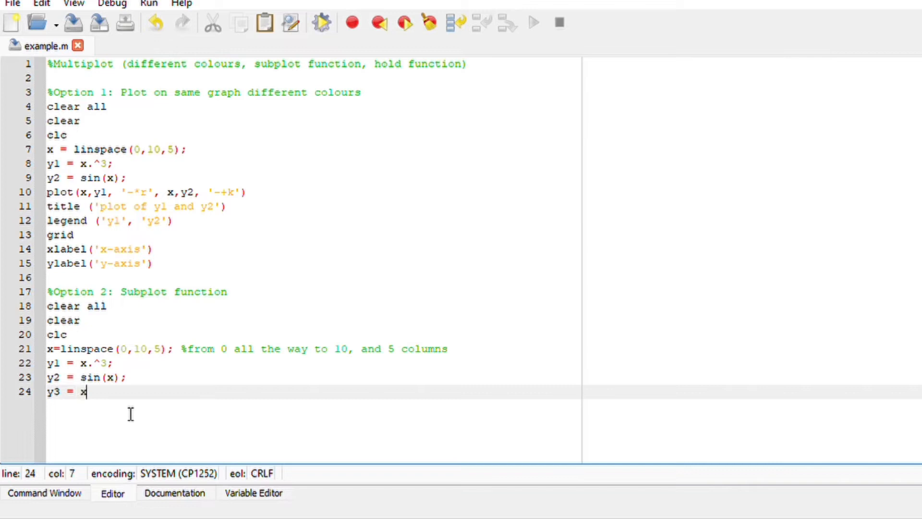
text(.^)
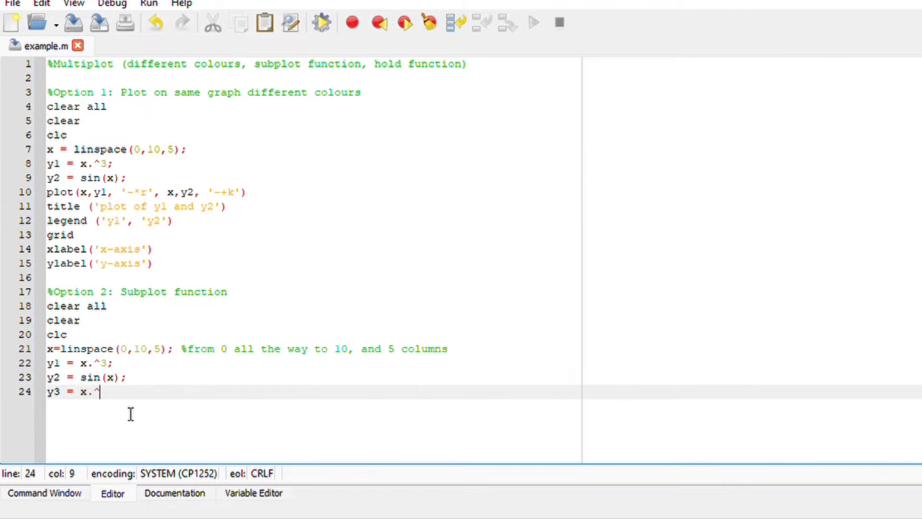
text(2)
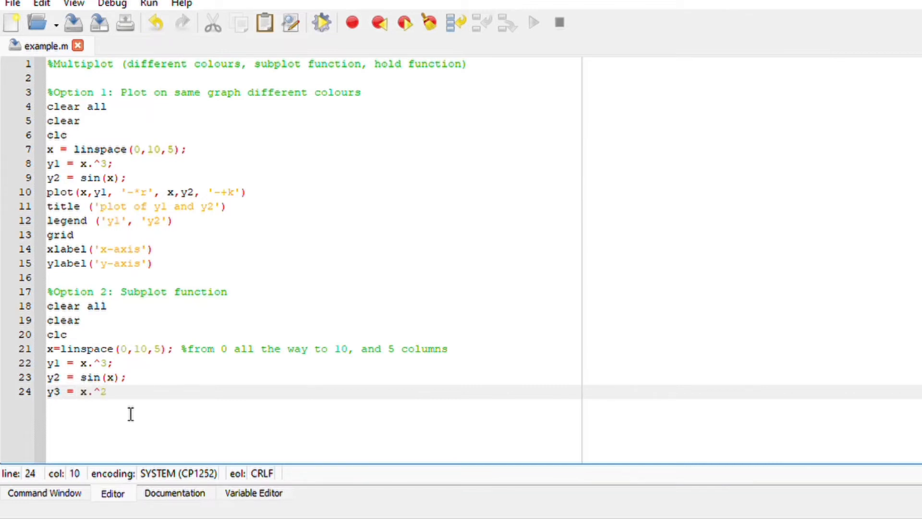
text(+)
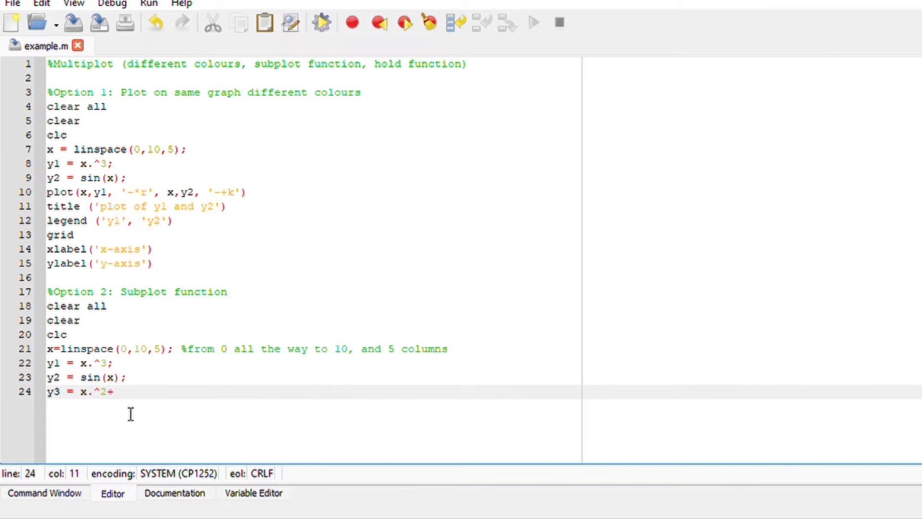
text(2*x)
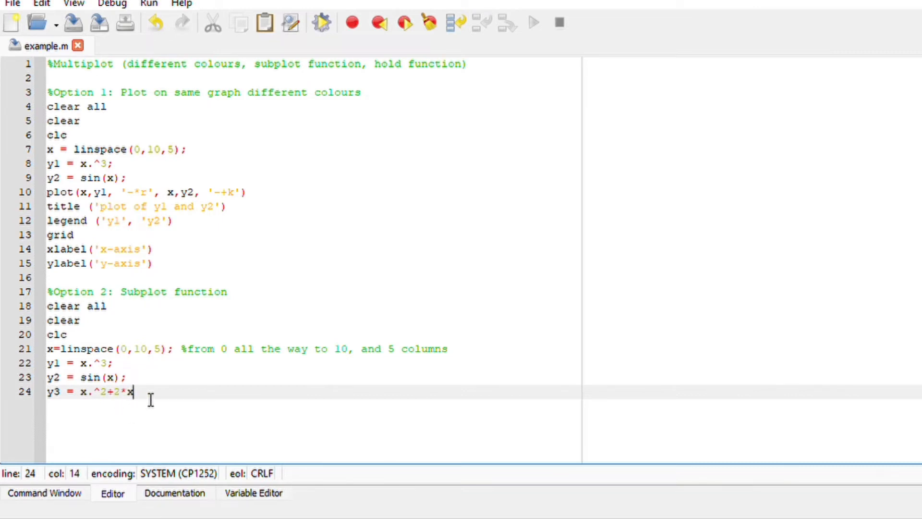
text(;)
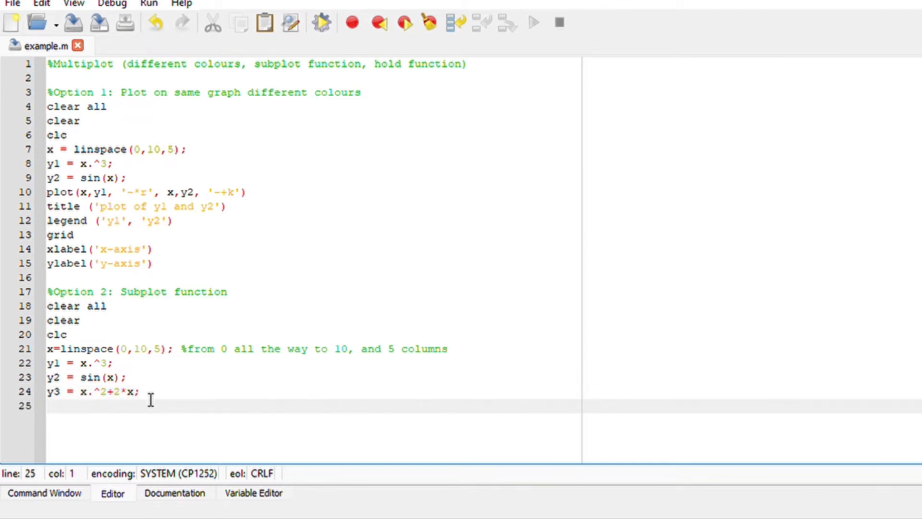
mouse_move(295, 405)
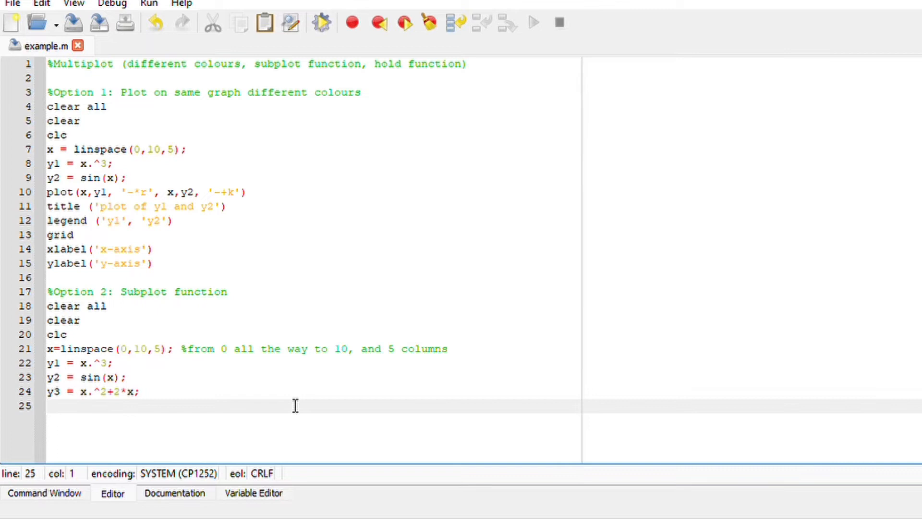
Step: Write subplot(2,2,1),plot(x,y1,'-+g') to draw y1 green in grid position 1
text(subplot(2,2)
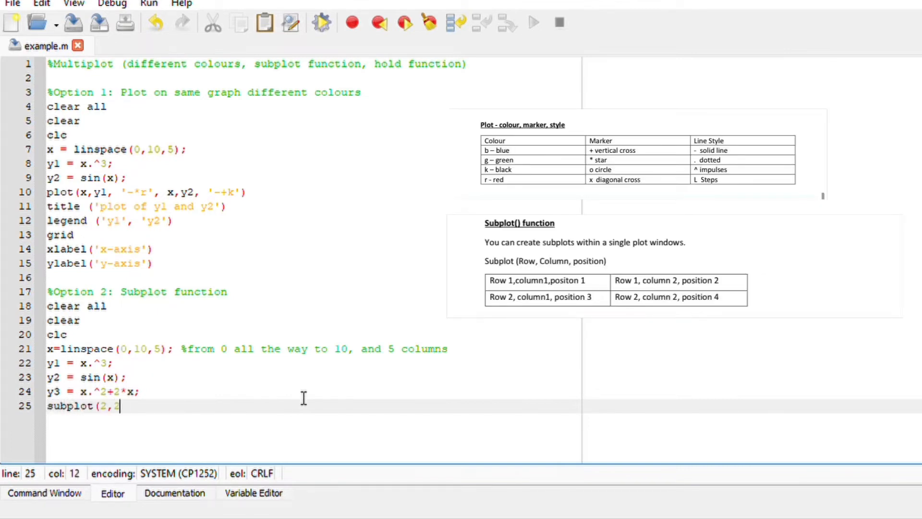
text(,1))
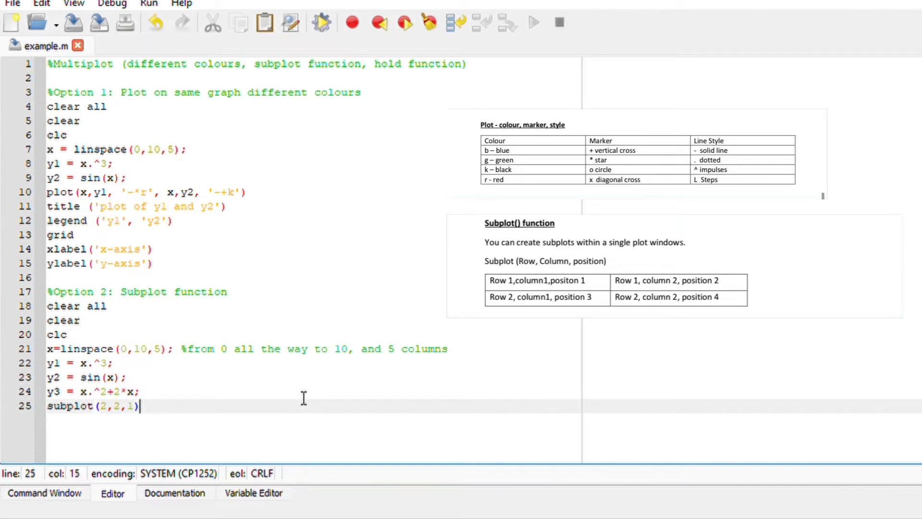
text(,plot)
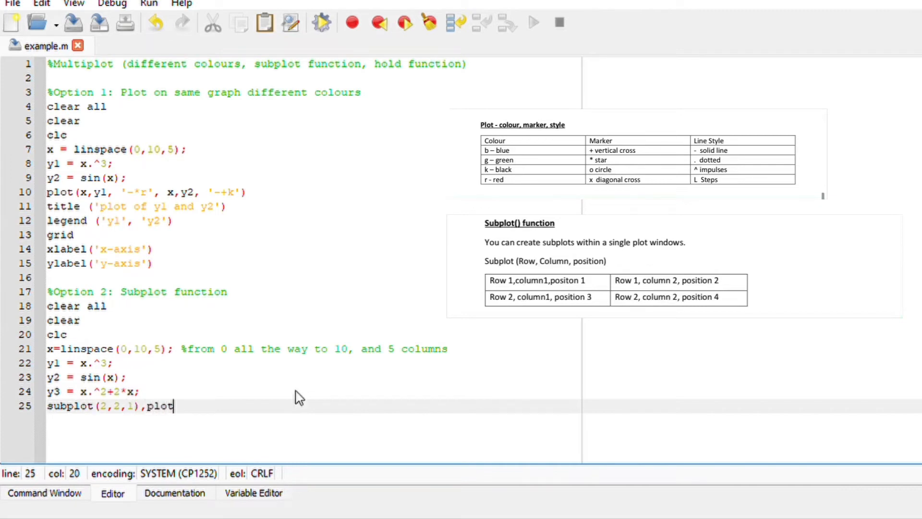
text((x)
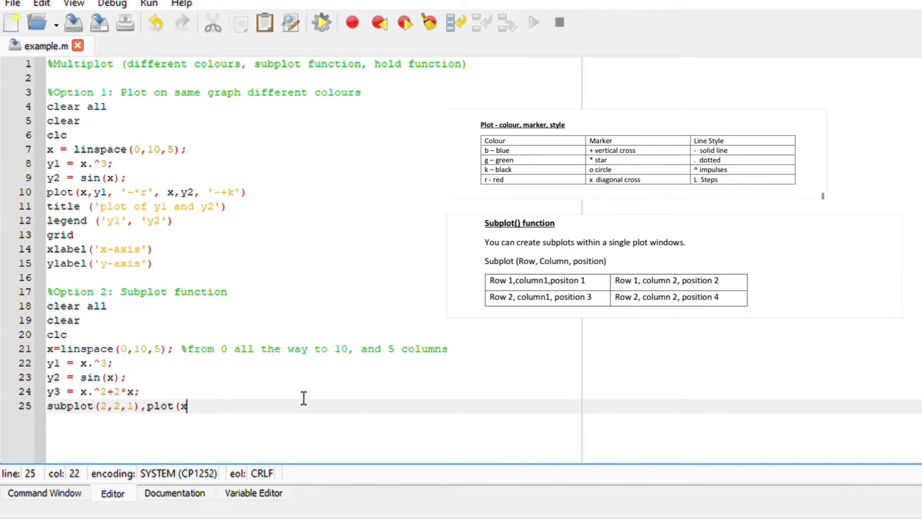
text(,y1)
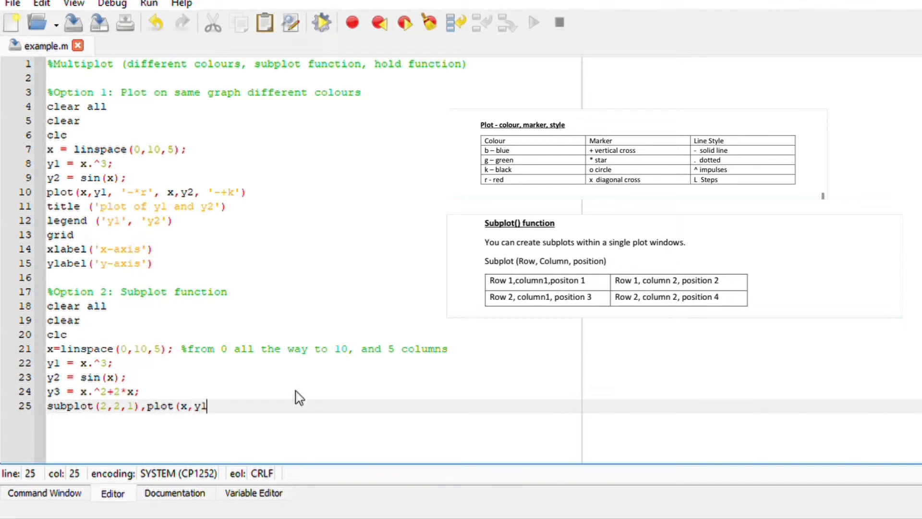
text(,)
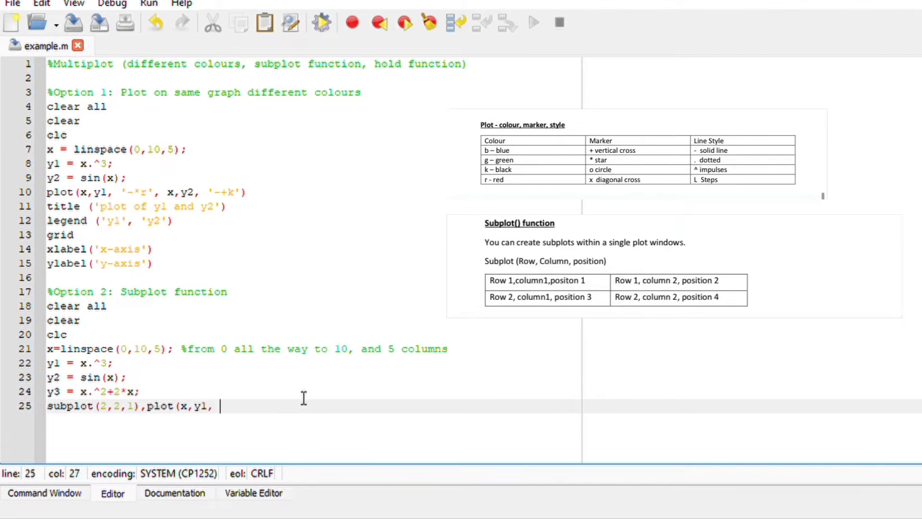
text(')
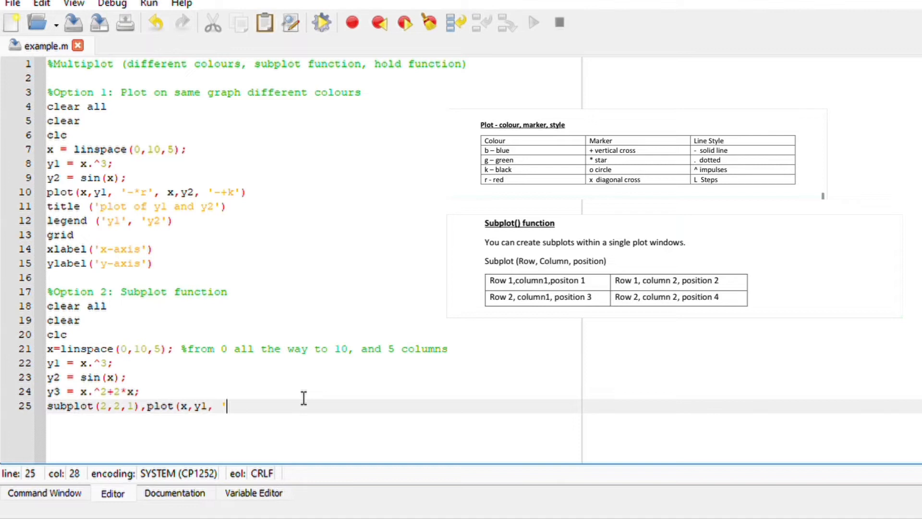
text(-)
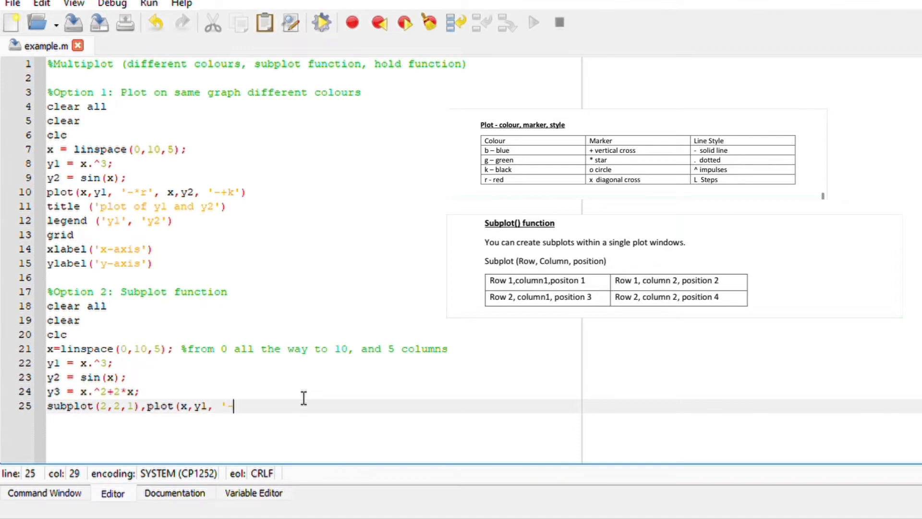
text(+g')
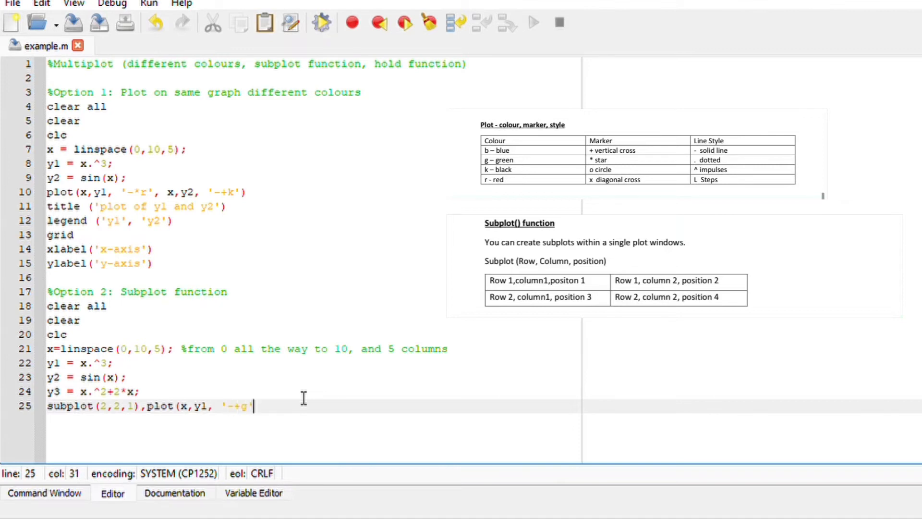
text())
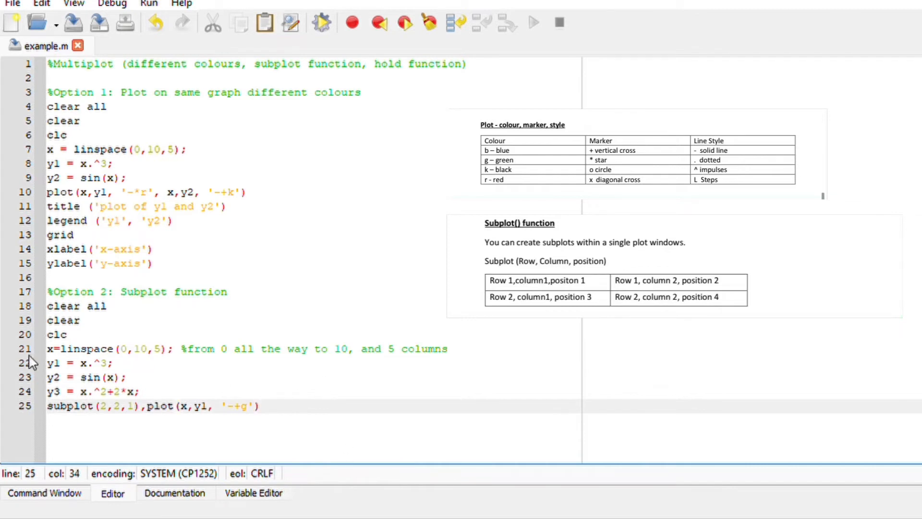
mouse_move(441, 441)
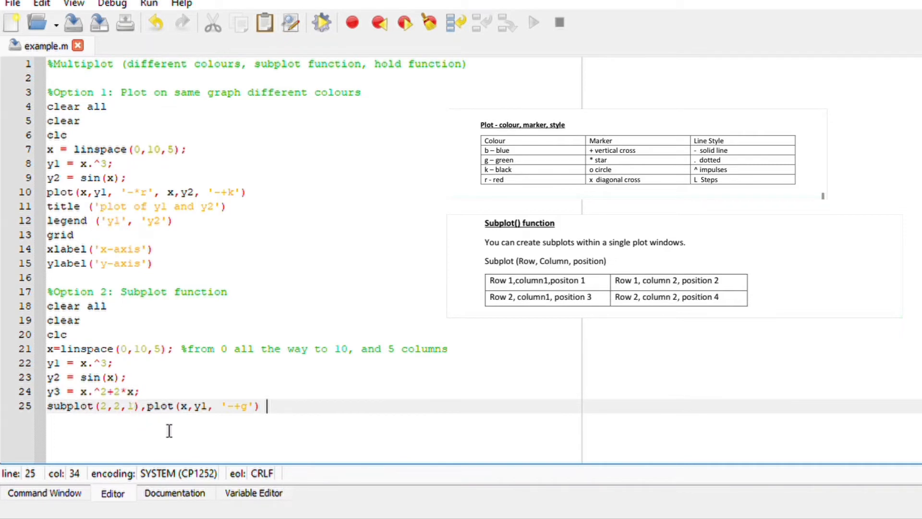
mouse_move(305, 416)
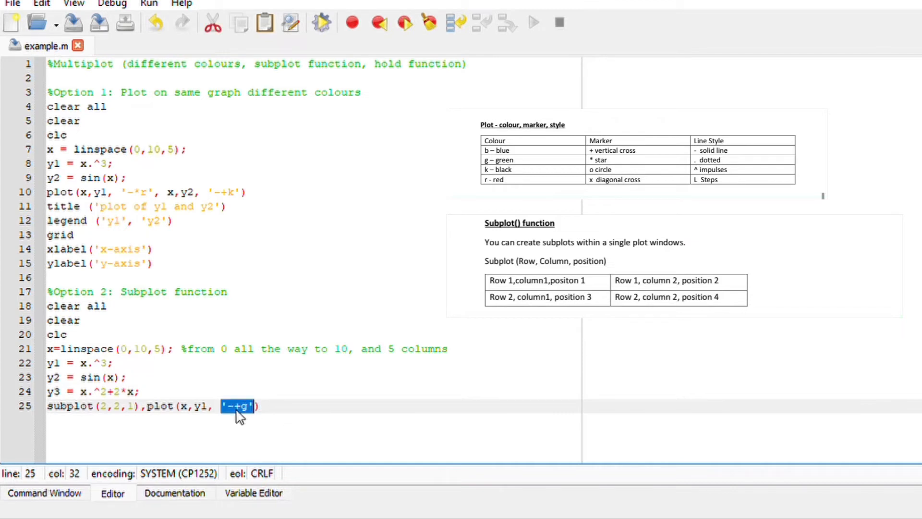
mouse_move(213, 419)
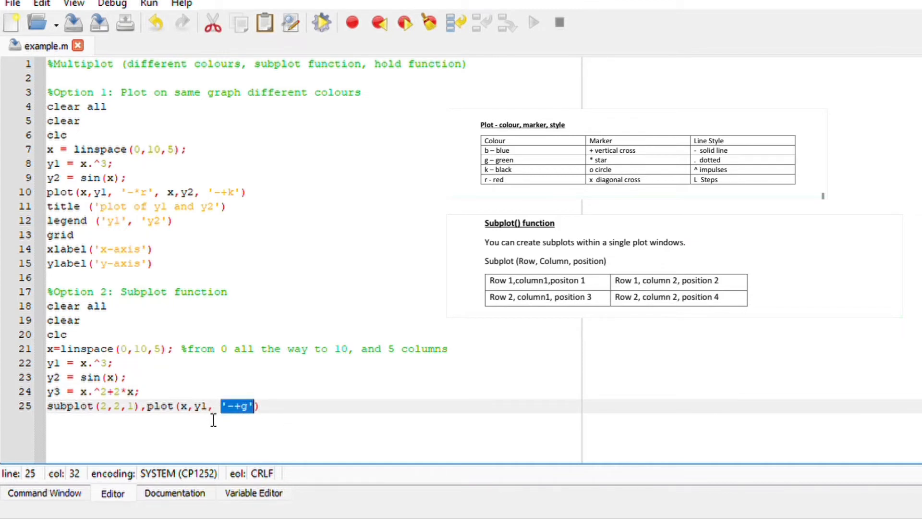
Step: Set the third subplot line to position 3 so y1, y2 and y3 fill positions 1–3
click(305, 406)
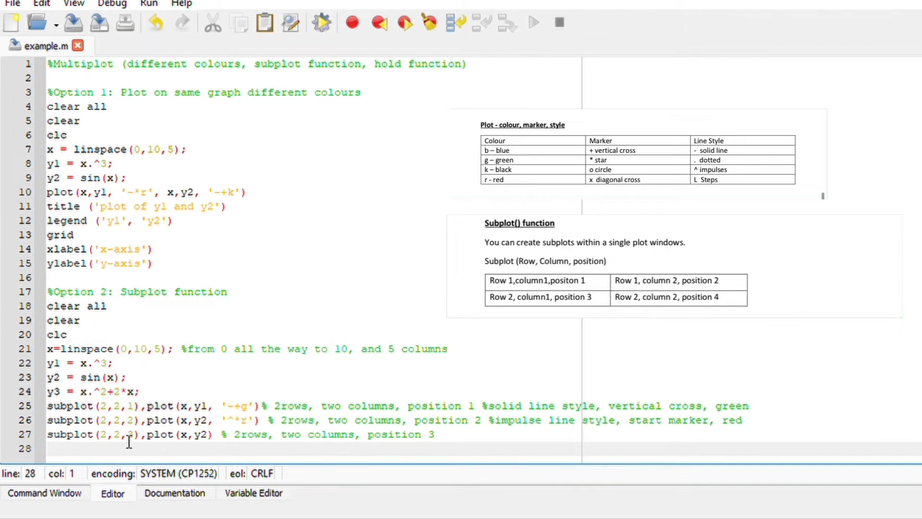
click(135, 419)
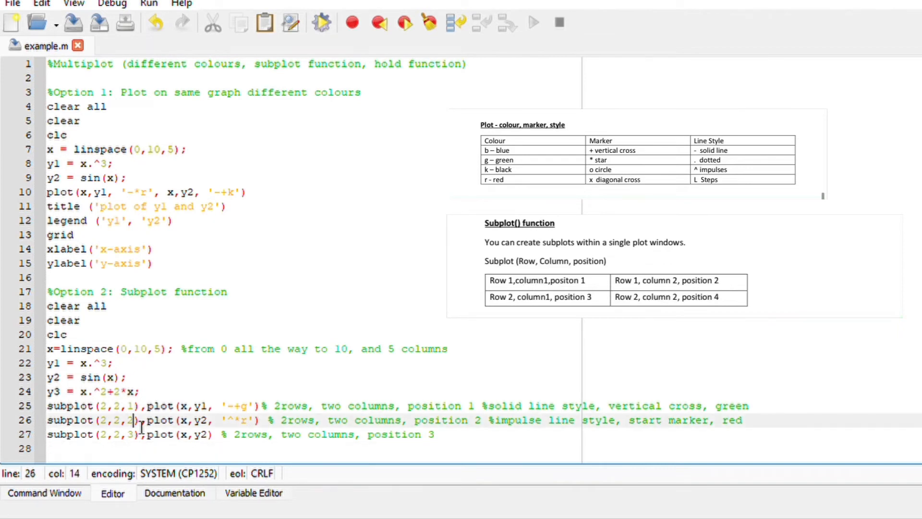
double_click(131, 420)
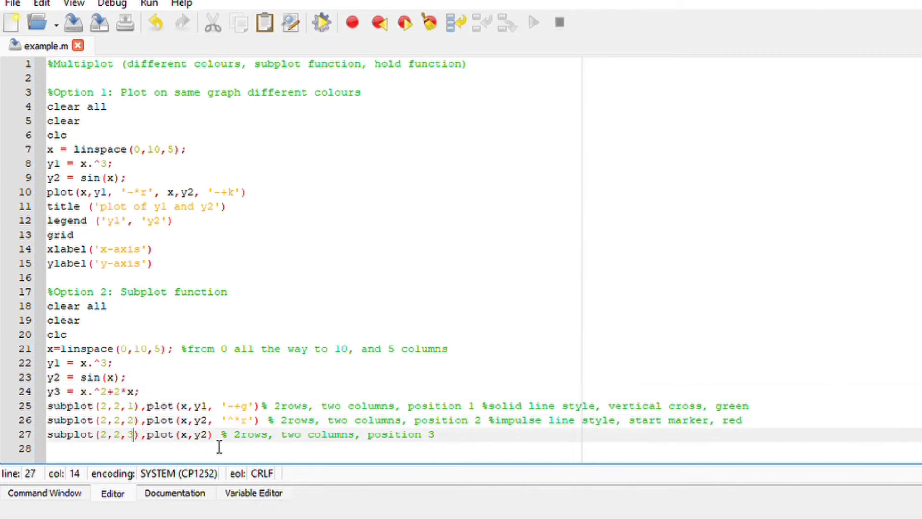
text(3)
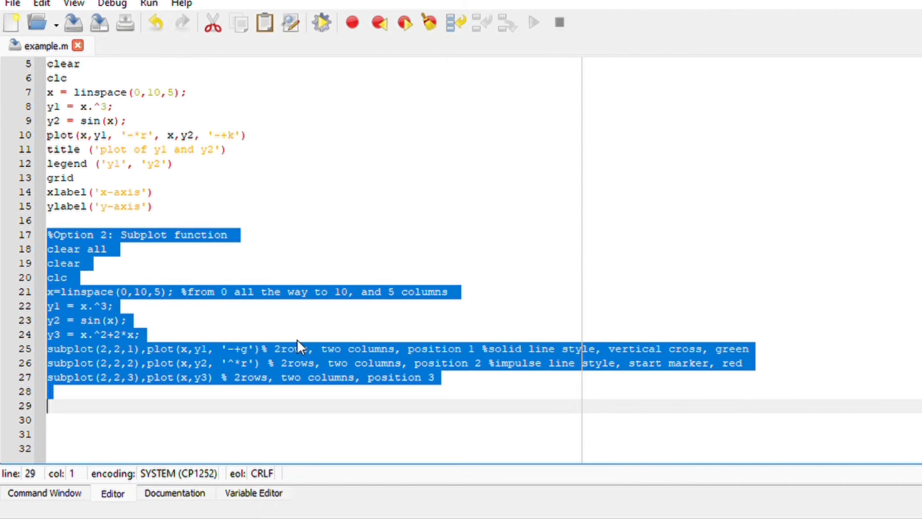
Step: Review the three-panel subplot figure and return to the example.m editor
click(304, 292)
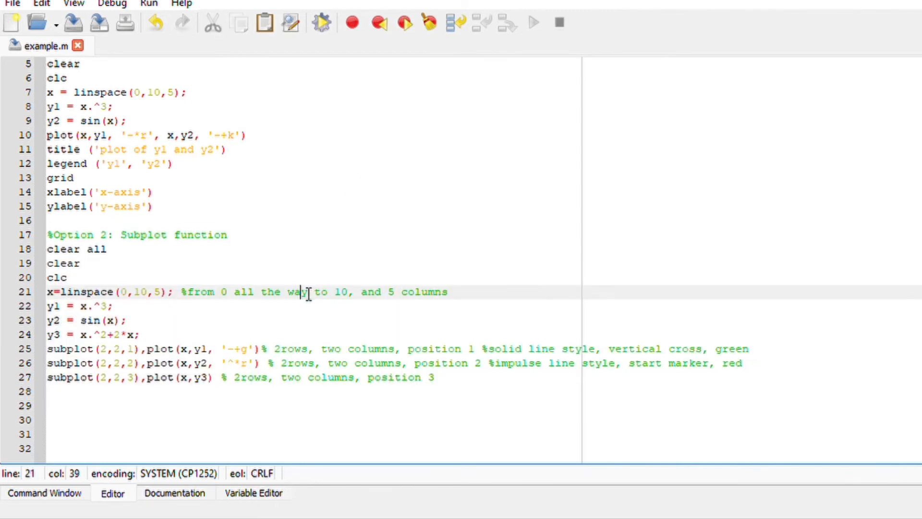
scroll(up, 3)
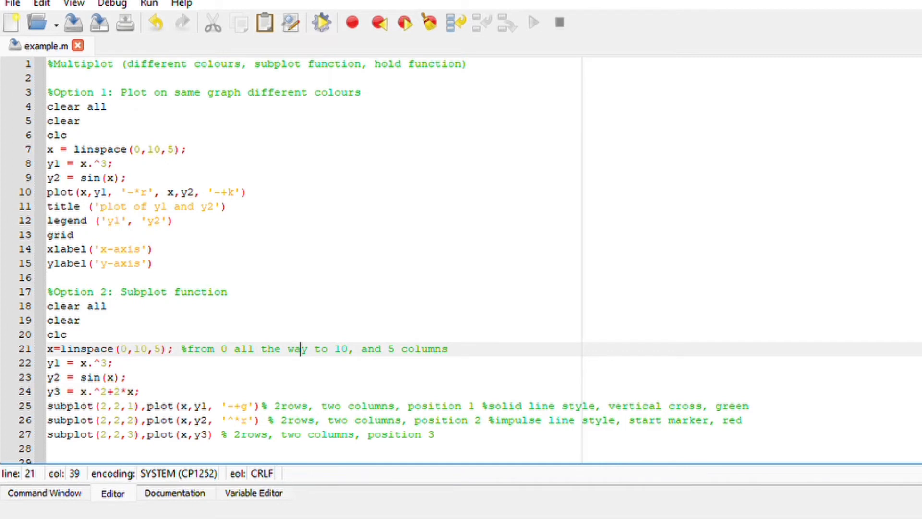
click(44, 493)
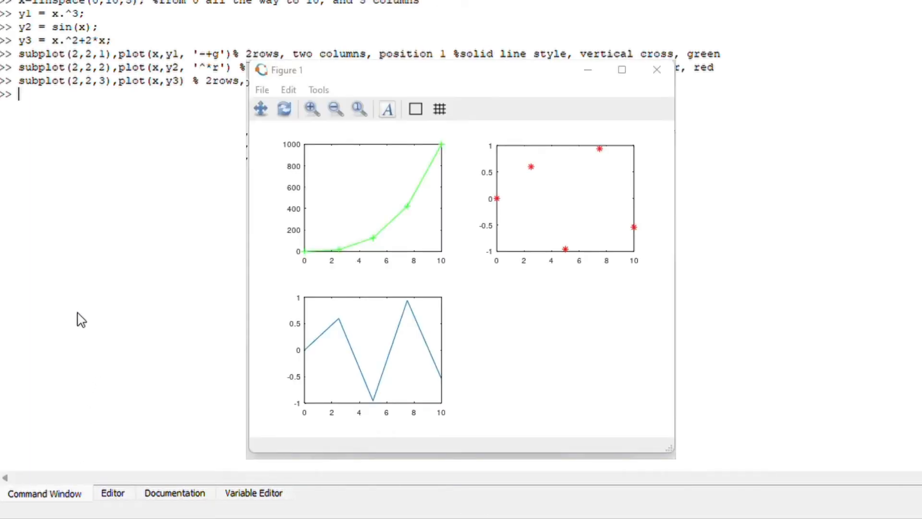
mouse_move(432, 25)
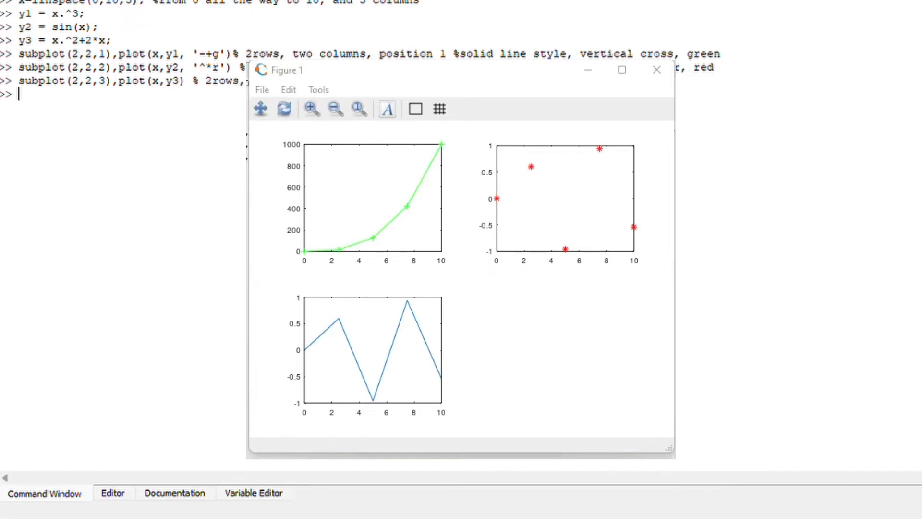
click(112, 493)
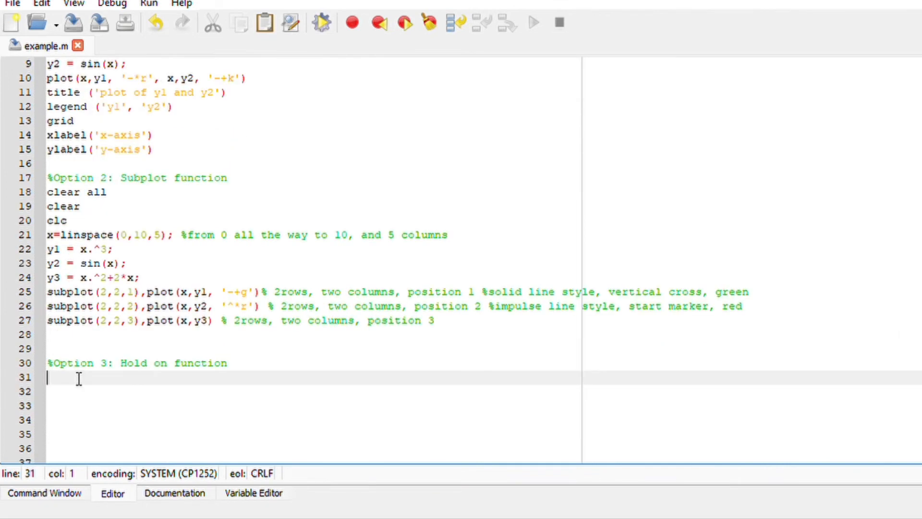
Step: Add clear all, clc and hold on under the %Option 3 section
text(clear all)
text(clc)
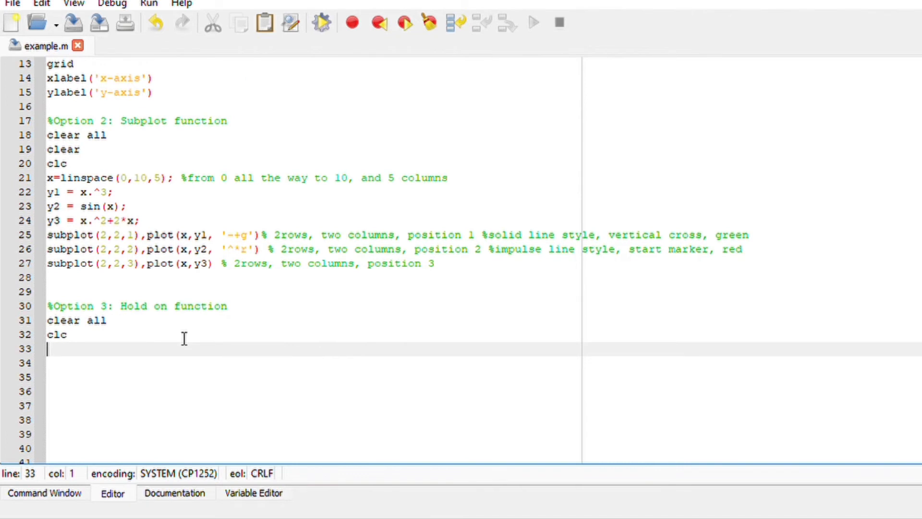
mouse_move(178, 319)
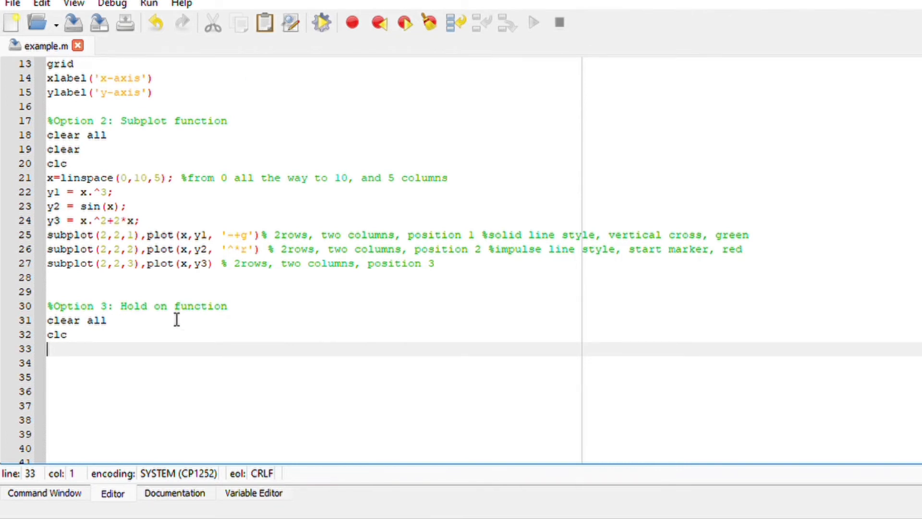
text(hold on)
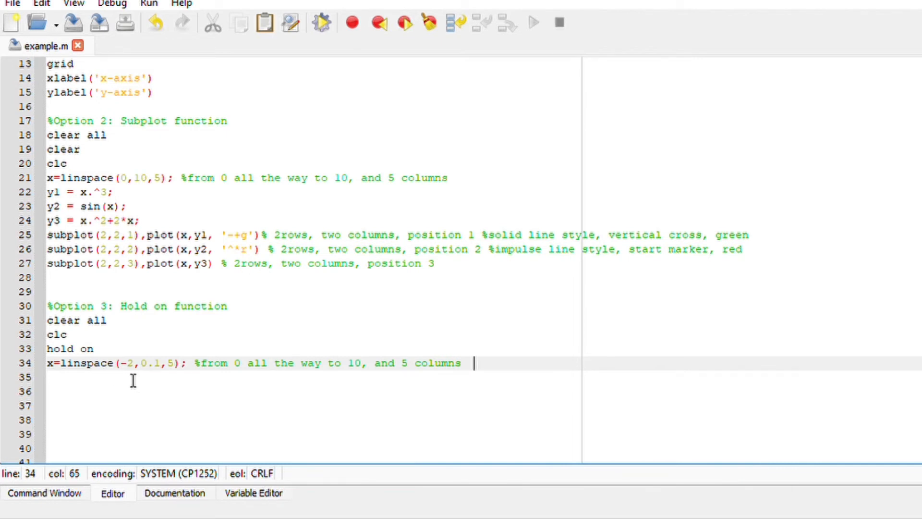
mouse_move(156, 380)
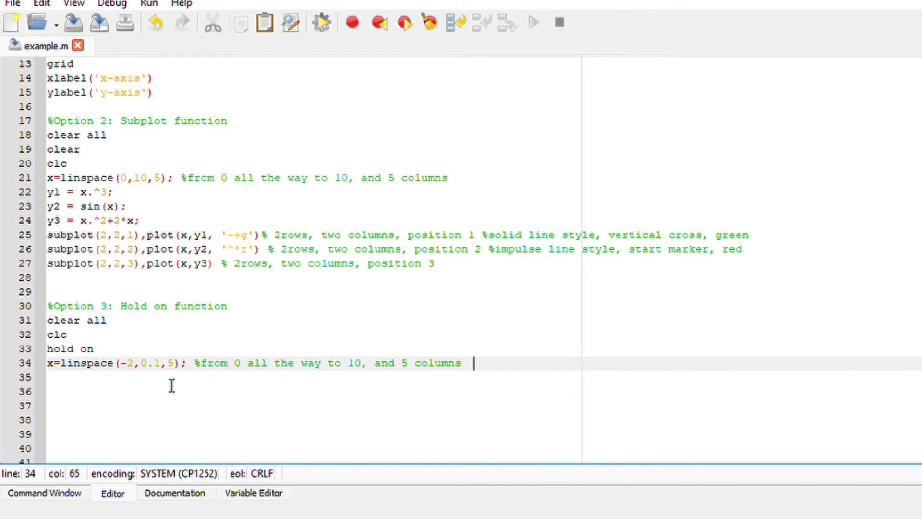
mouse_move(495, 405)
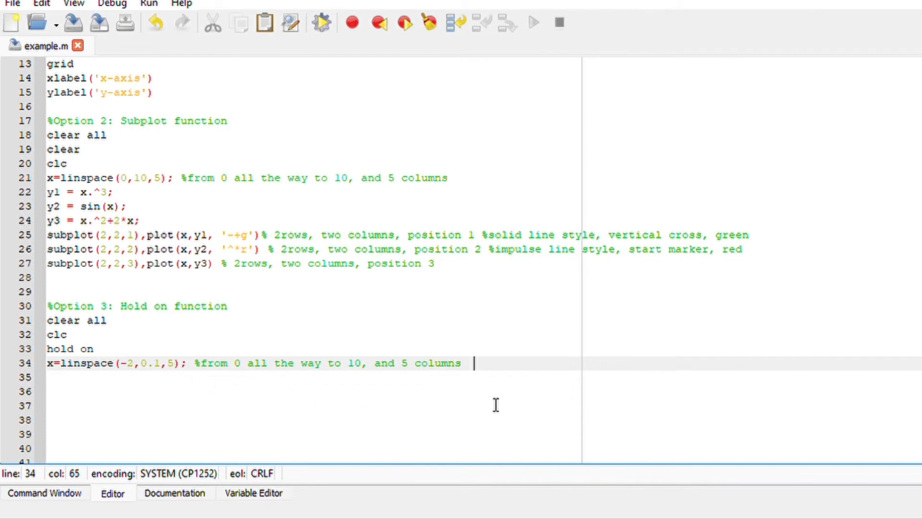
Step: Define y1 = x.^2+2*x; and plot(x,y1) in the hold-on section
key(Return)
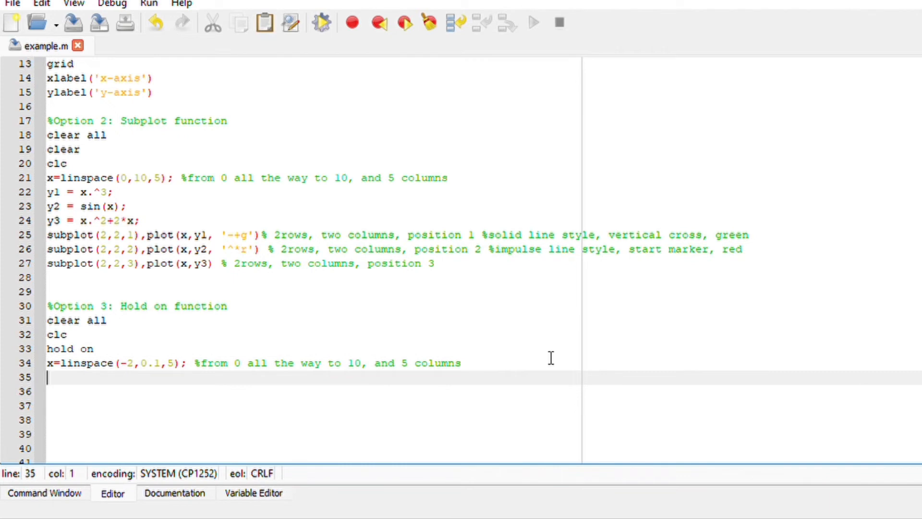
text(y1)
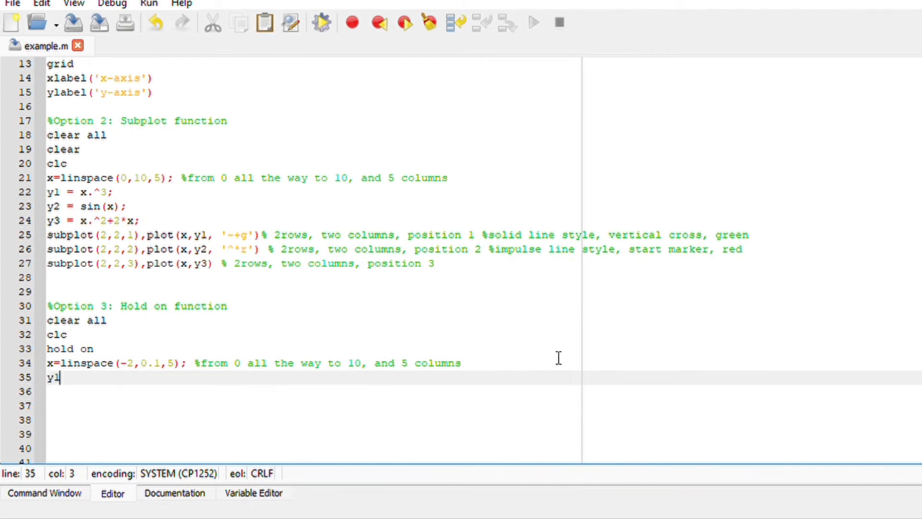
text(= x)
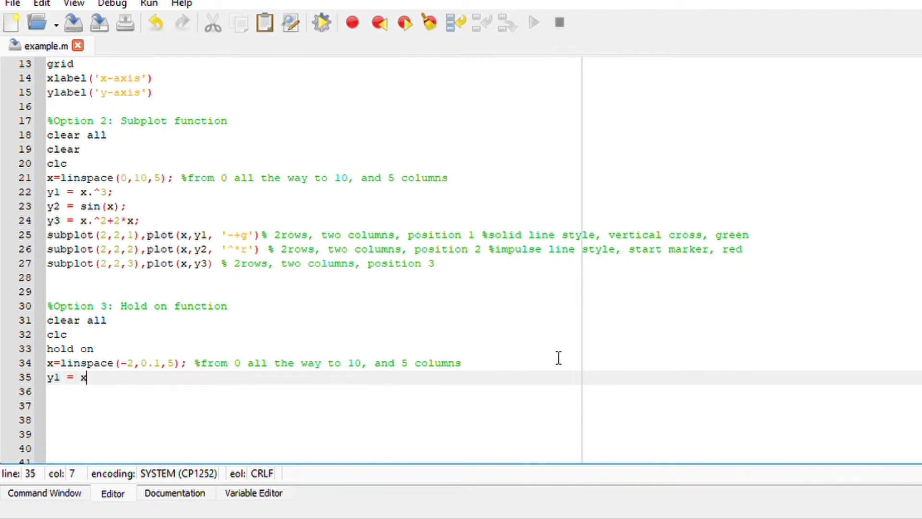
text(.^)
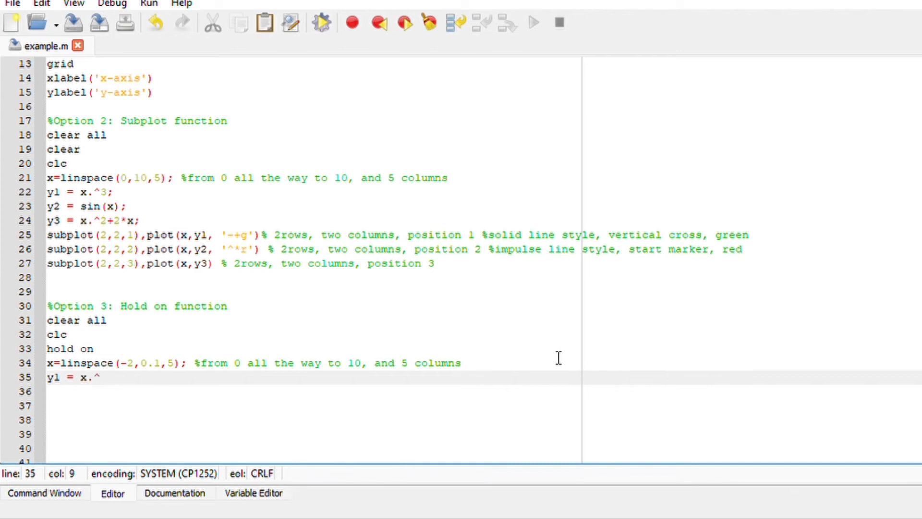
text(2+)
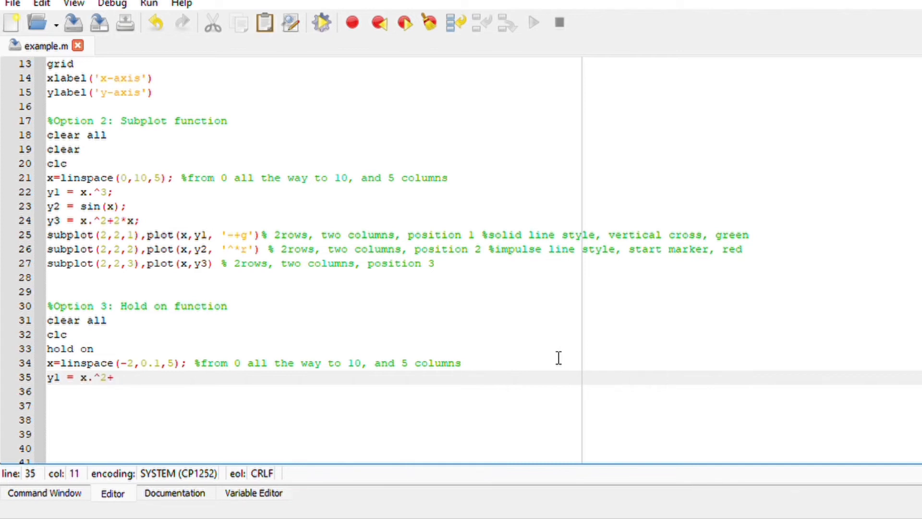
text(2*x;)
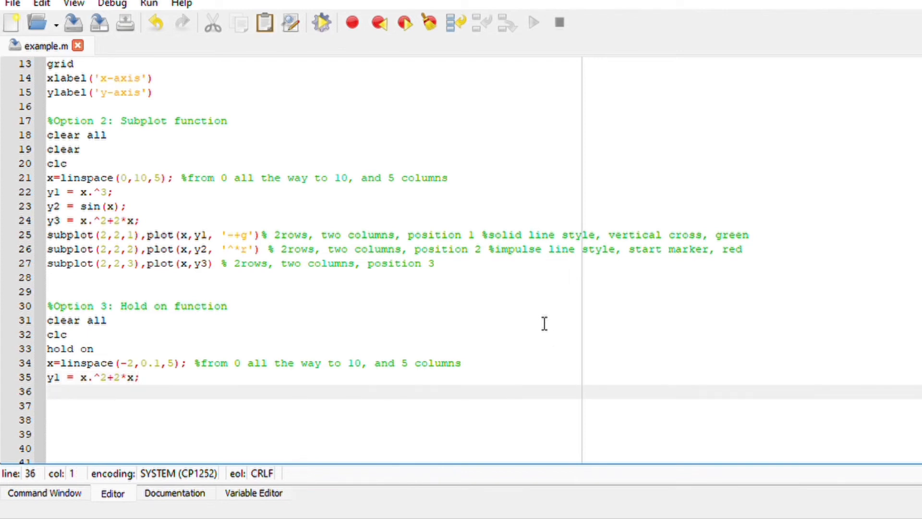
text(plot)
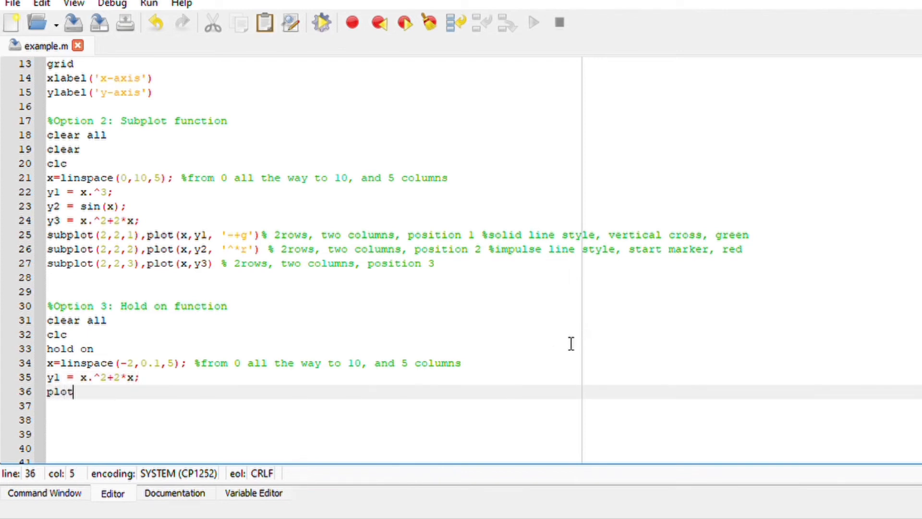
text((x,y)
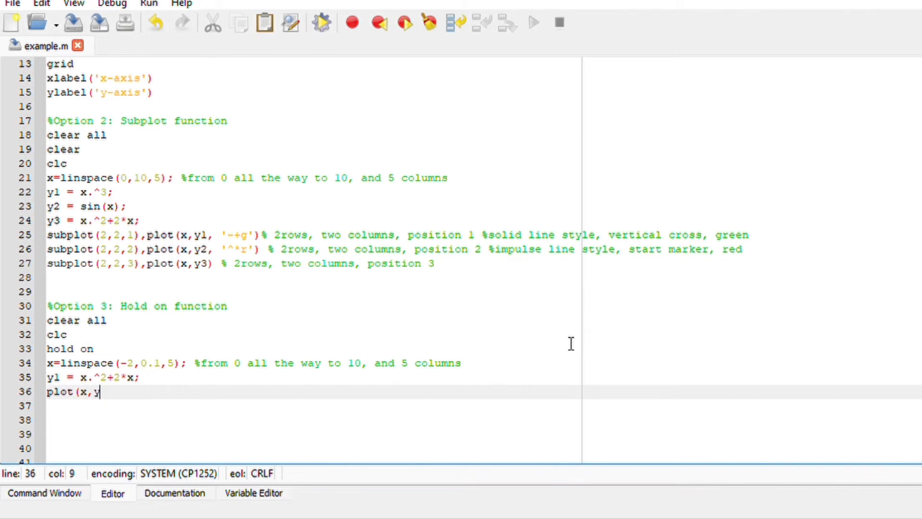
text(1))
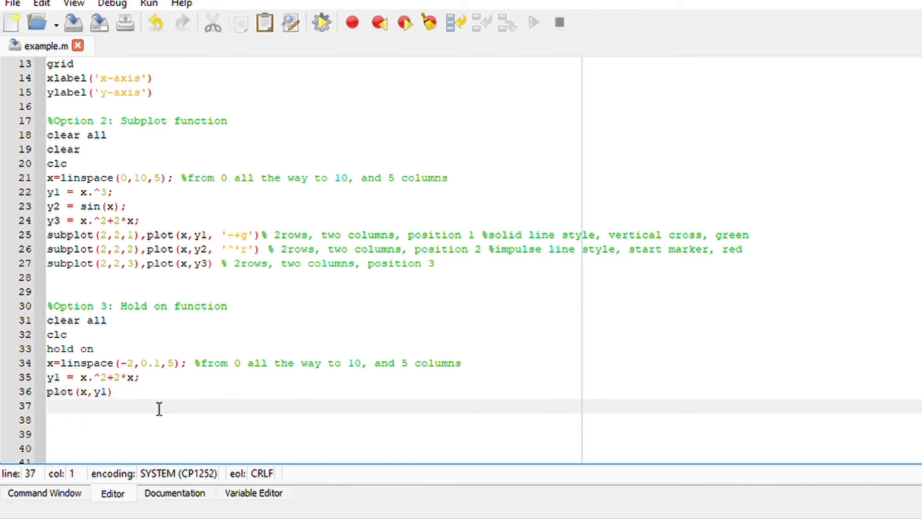
Step: Define y2 = -x.^2-1;, plot(x,y2) and add legend('y1','y2')
text(y2 =)
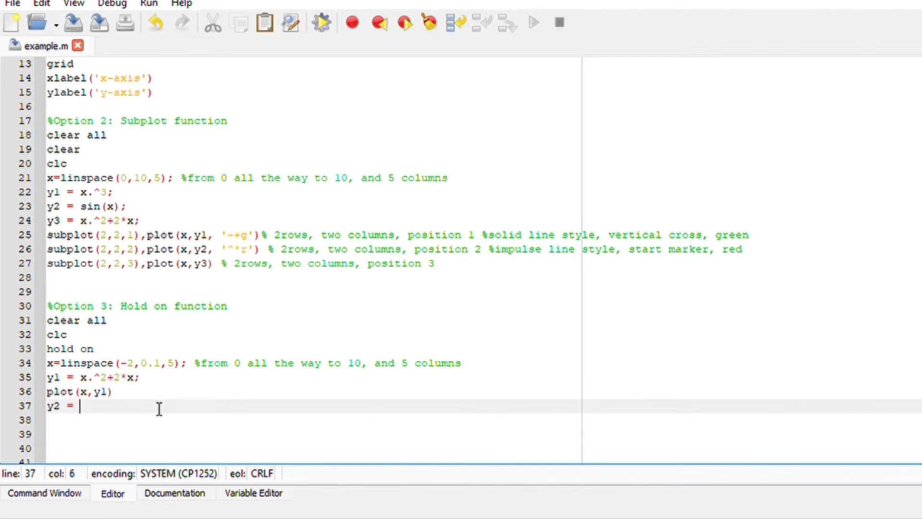
text(-x)
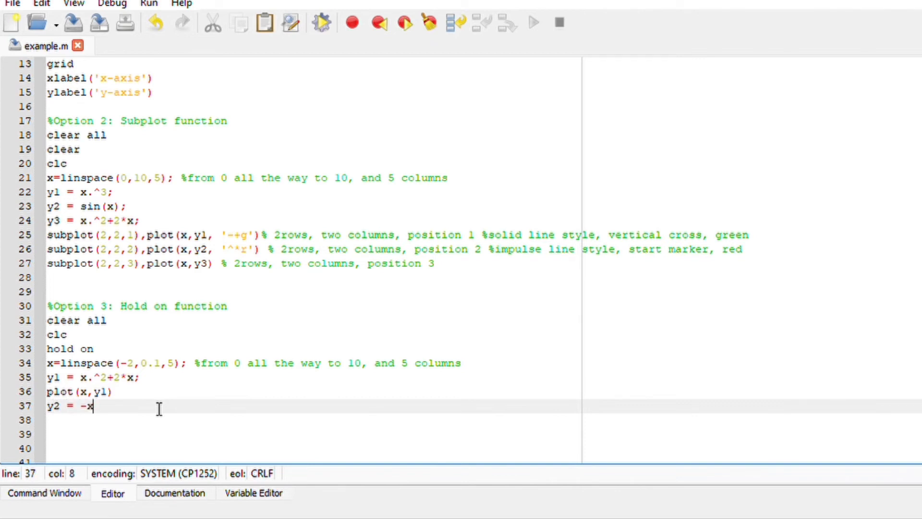
text(.^2-)
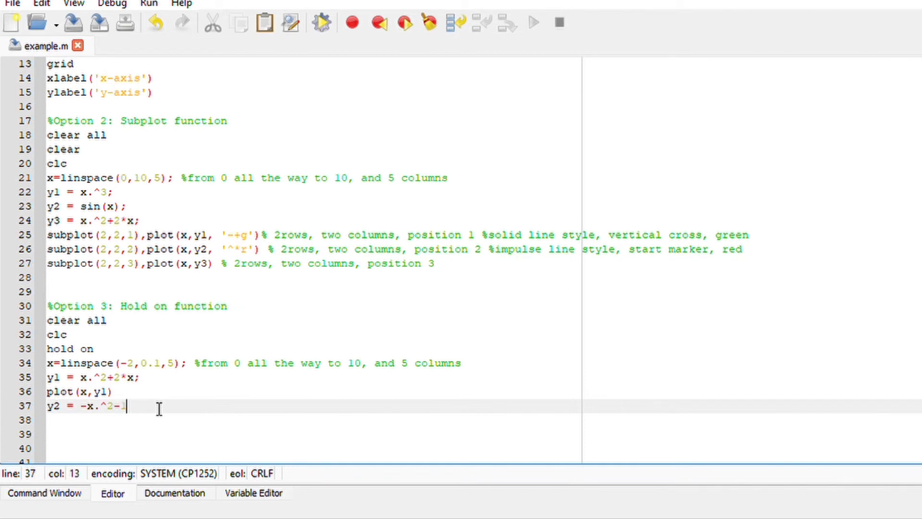
text(1)
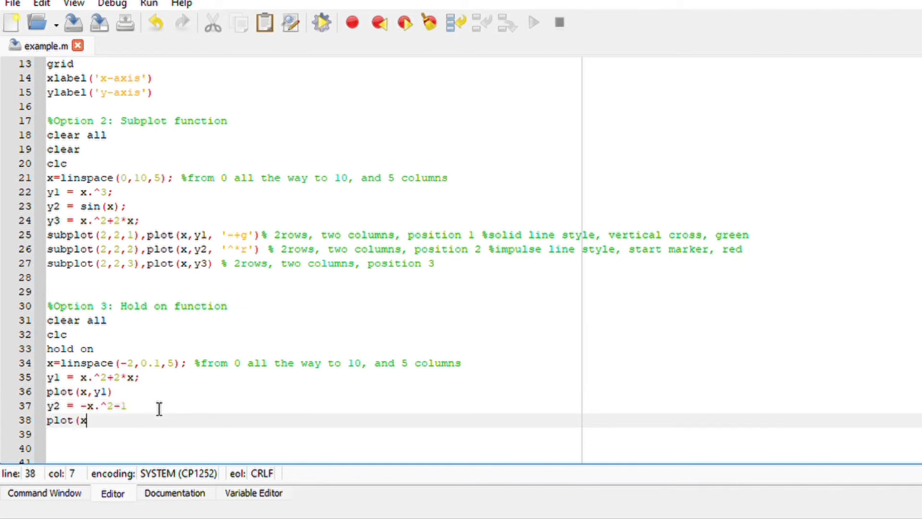
text(,y2))
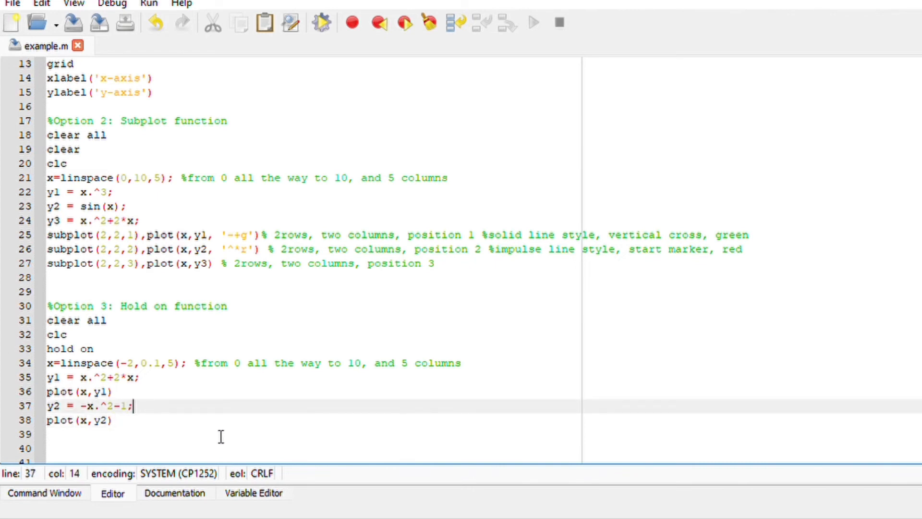
text(legend('y1',)
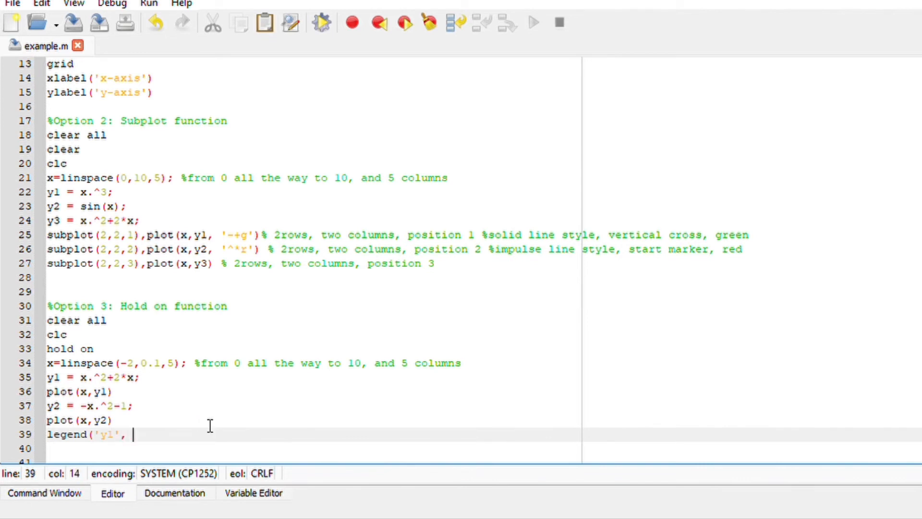
text('y2'))
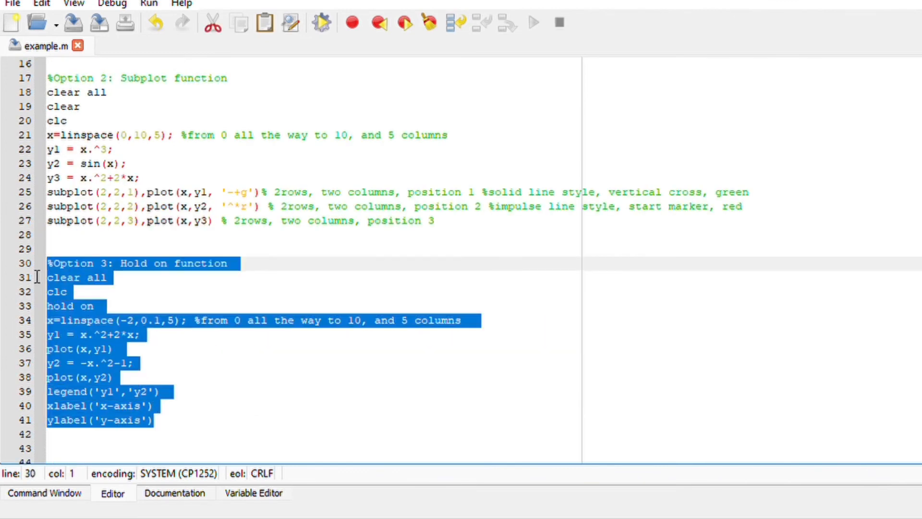
mouse_move(188, 402)
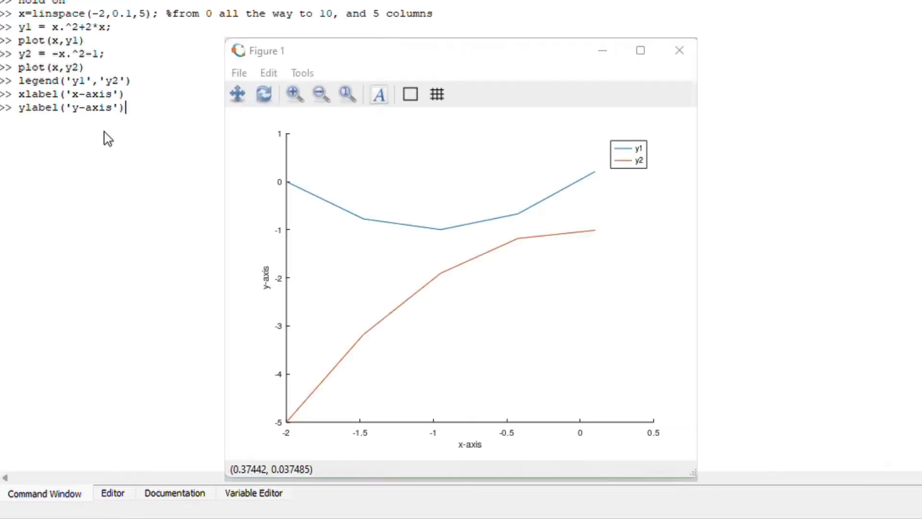
Step: Run the ylabel command so Figure 1 shows y1 and y2 with legend and axis labels
key(Return)
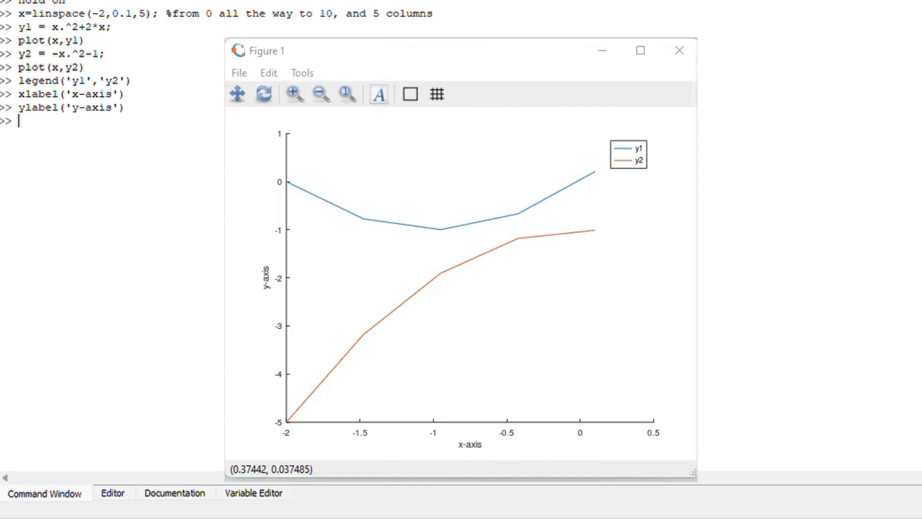
mouse_move(159, 286)
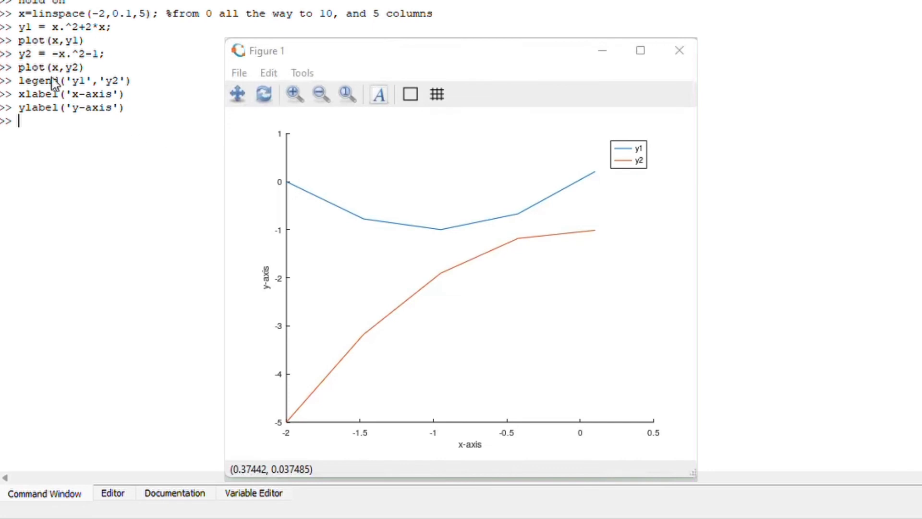
mouse_move(67, 5)
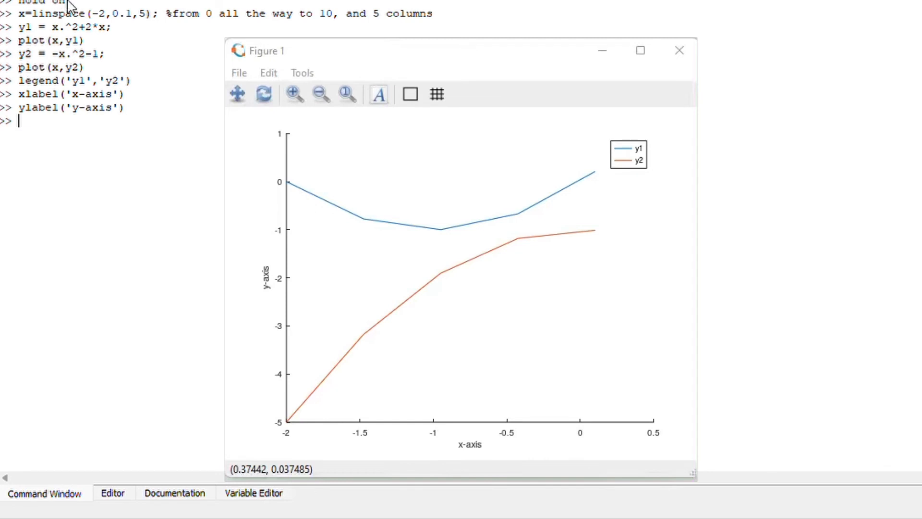
mouse_move(69, 27)
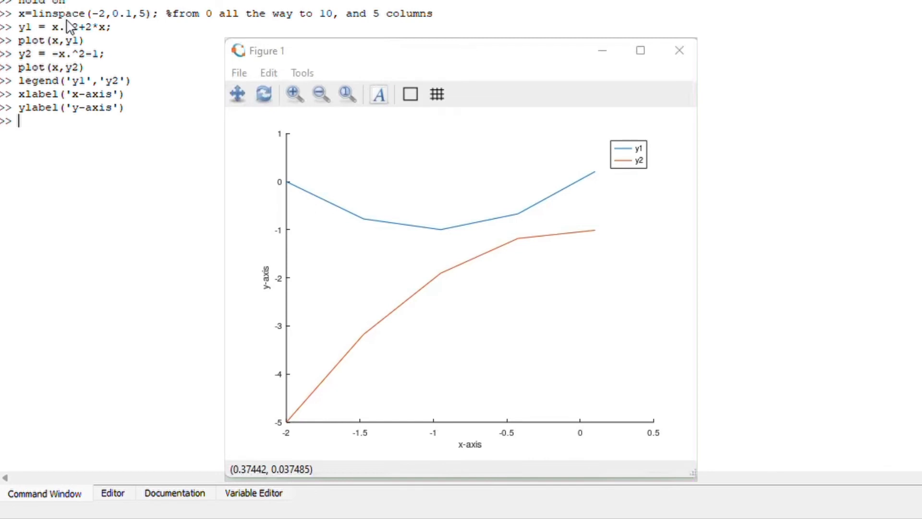
mouse_move(61, 49)
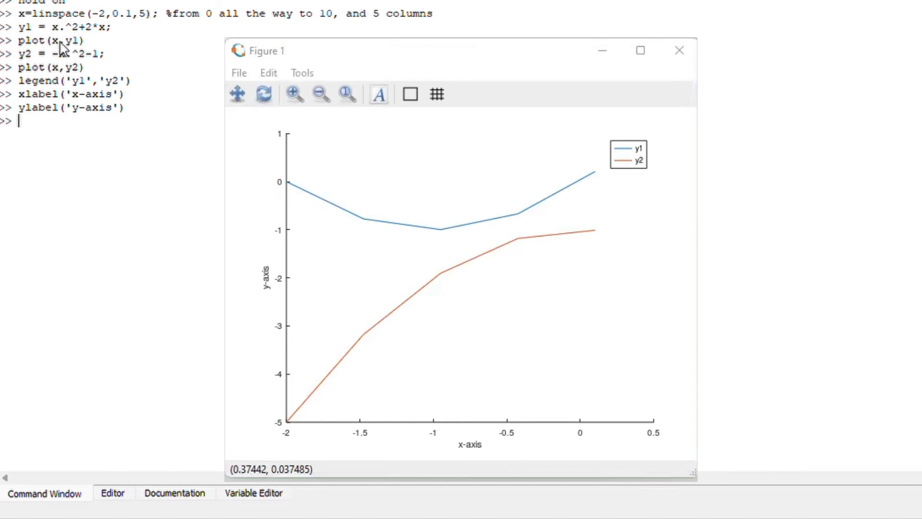
mouse_move(58, 70)
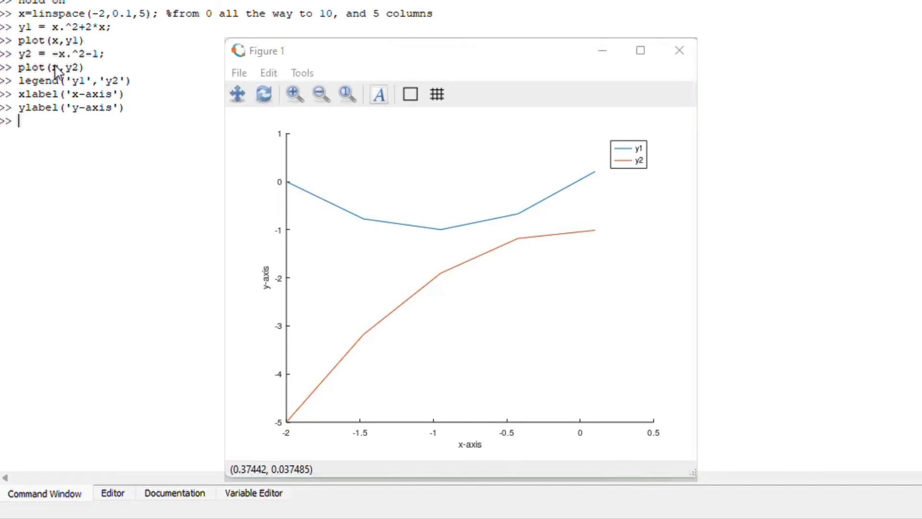
mouse_move(77, 91)
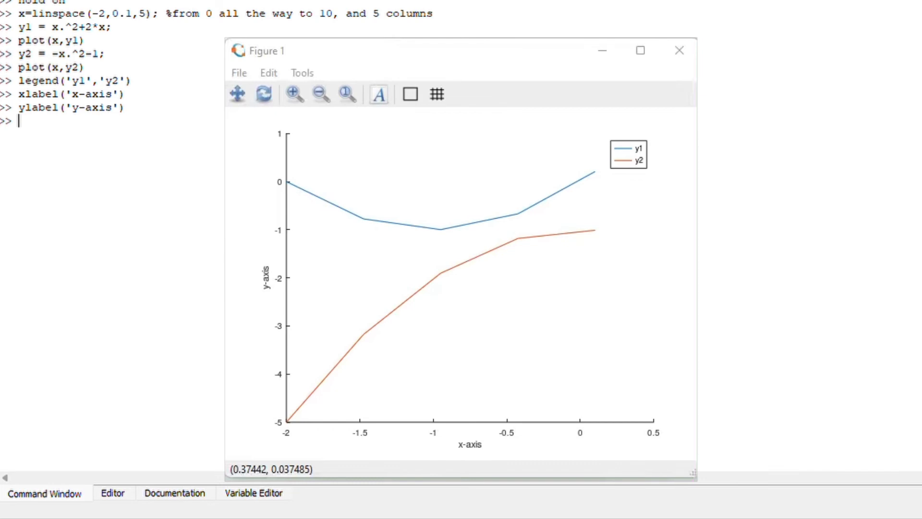
mouse_move(146, 164)
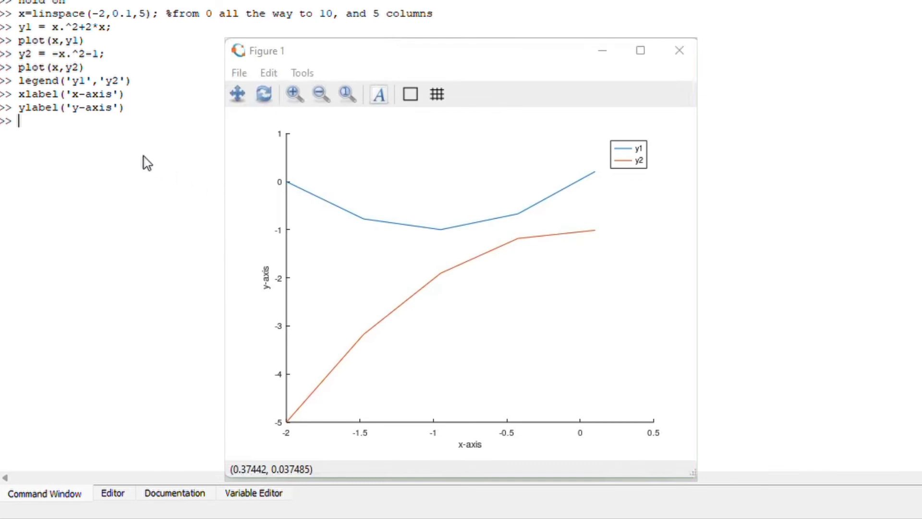
Step: Switch to the Editor and scroll up through example.m to review Options 1–3
click(112, 493)
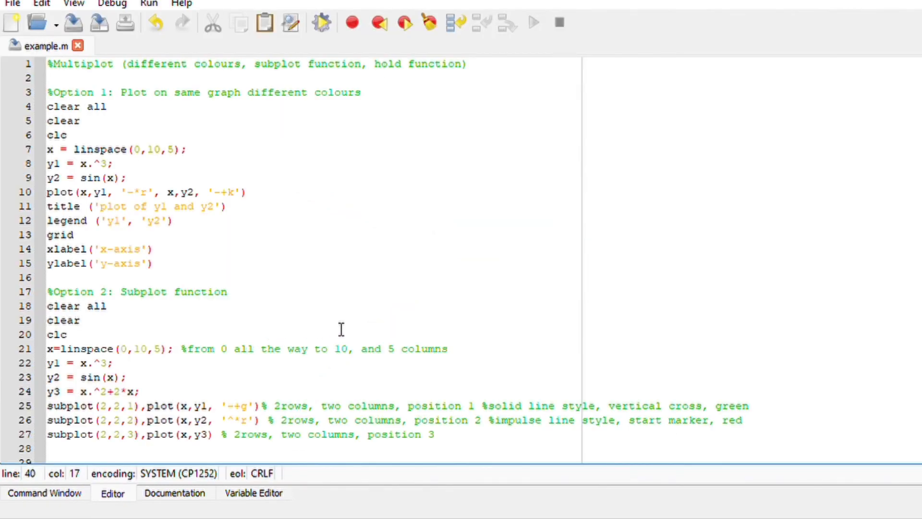
mouse_move(437, 248)
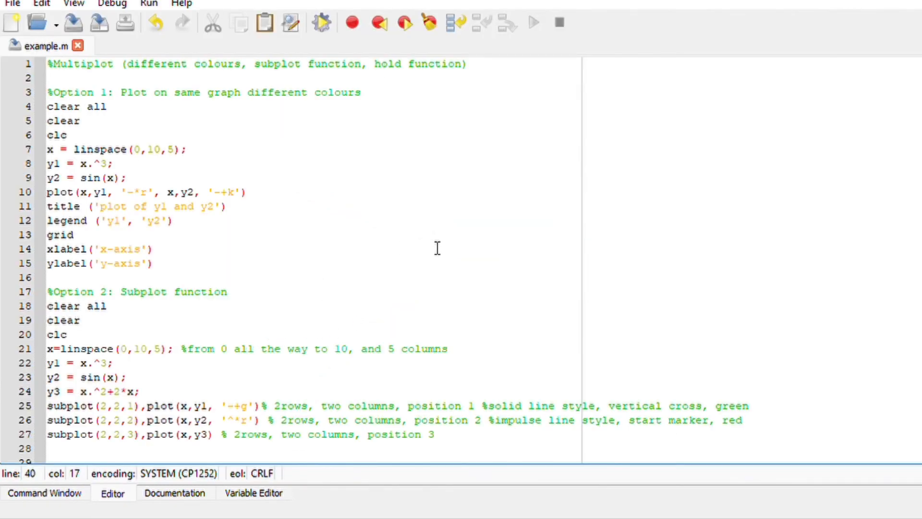
mouse_move(205, 142)
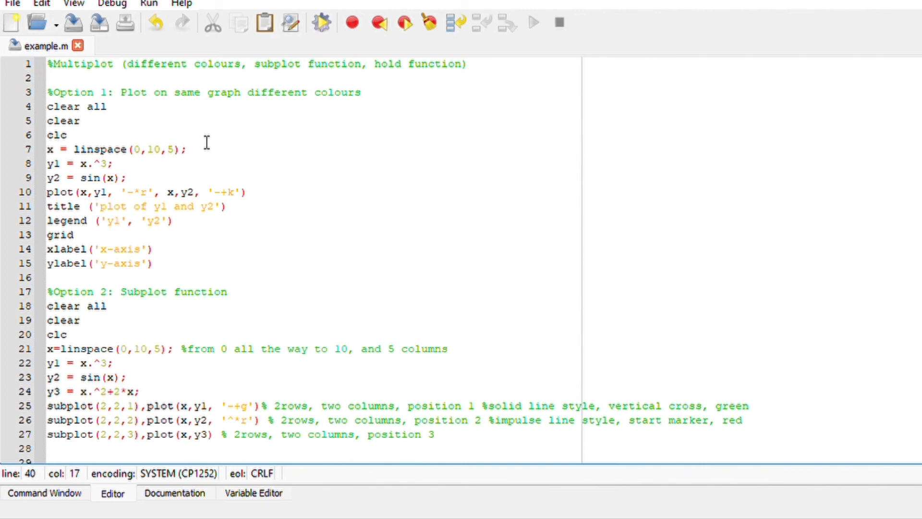
mouse_move(151, 240)
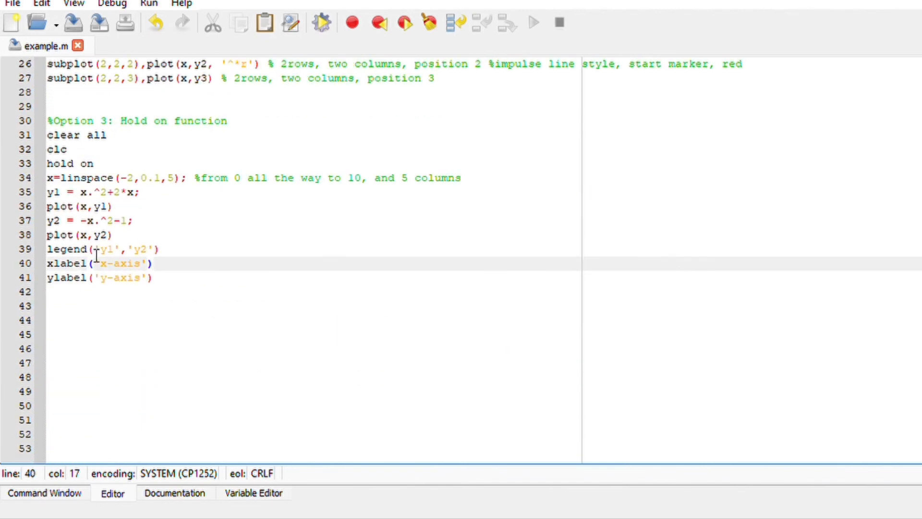
scroll(up, 3)
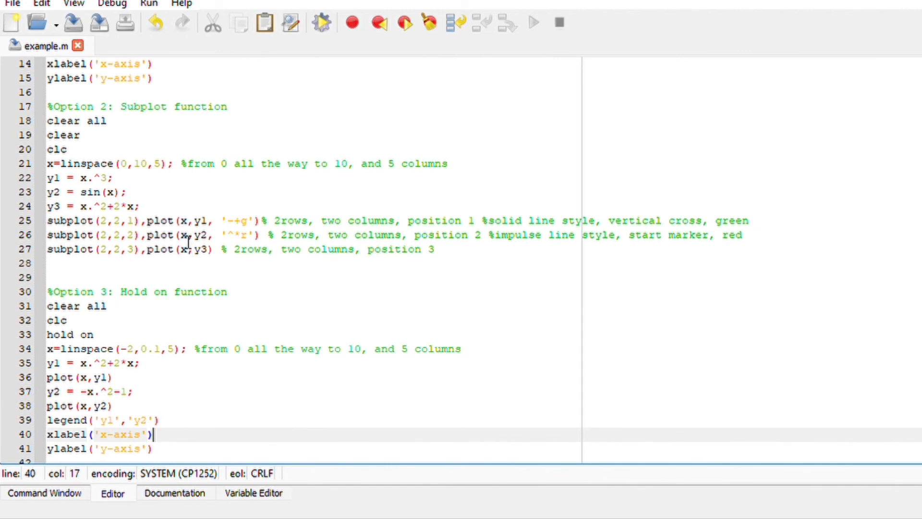
scroll(up, 3)
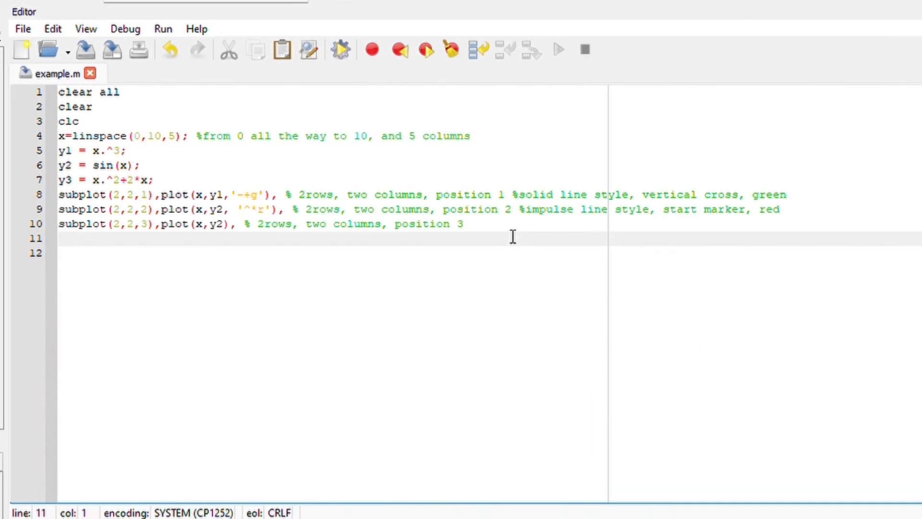
mouse_move(300, 224)
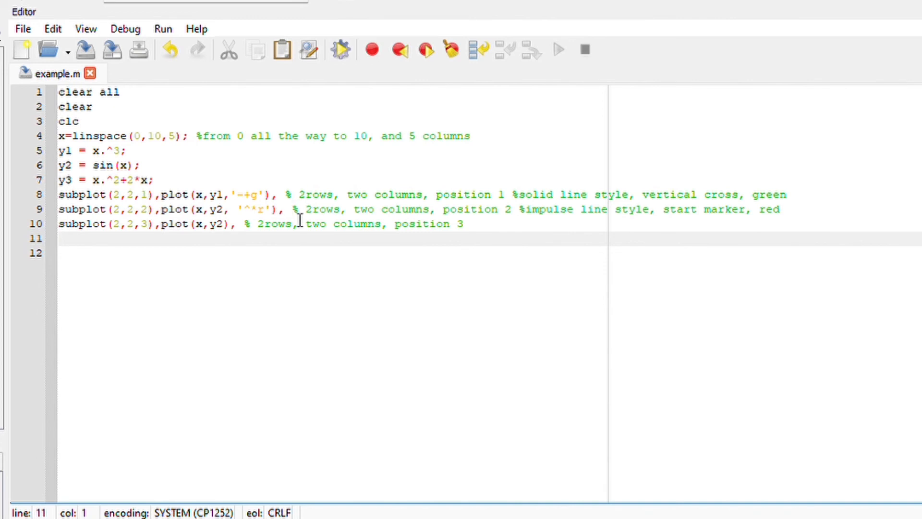
mouse_move(313, 222)
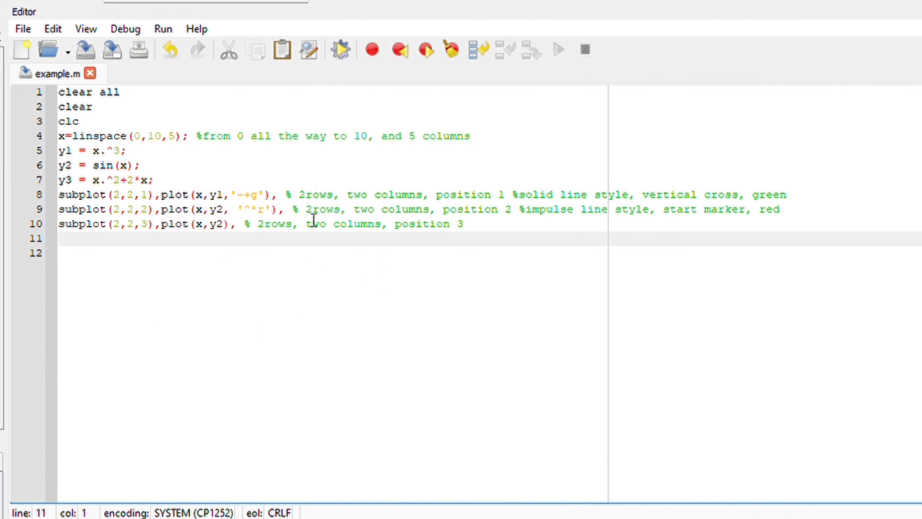
Step: Append legend('y1') and legend('y2') after the first and second subplot plot calls
click(365, 209)
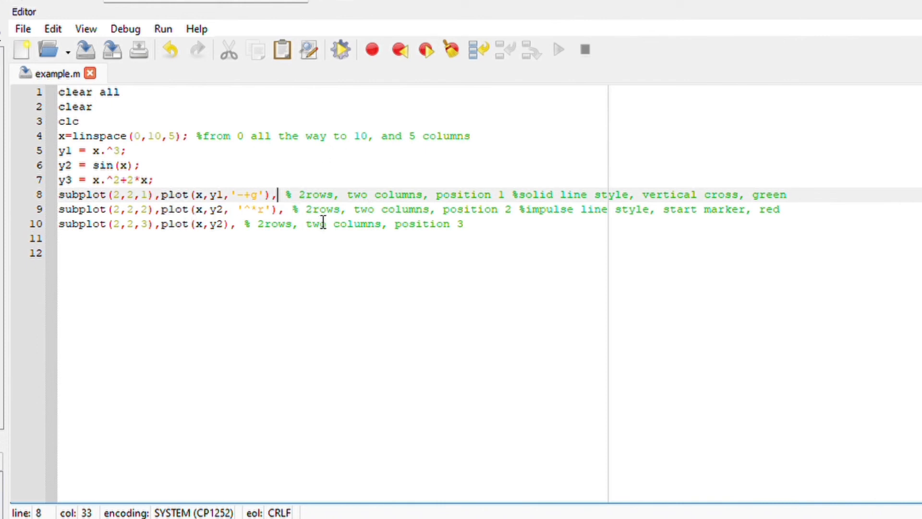
text(leg)
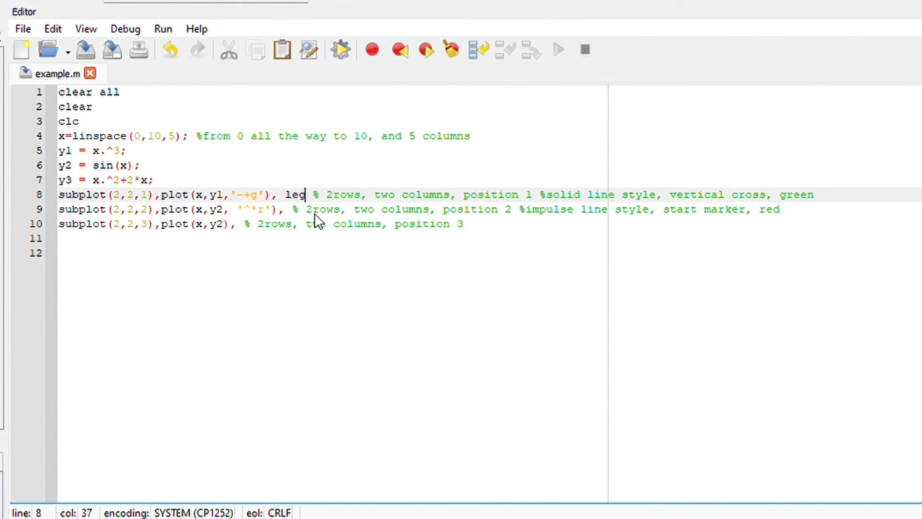
text(end ()
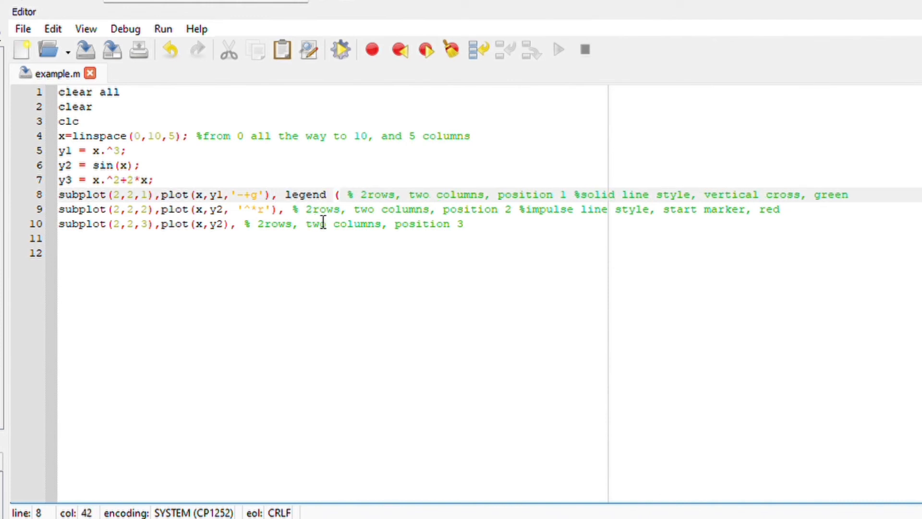
text('y1')
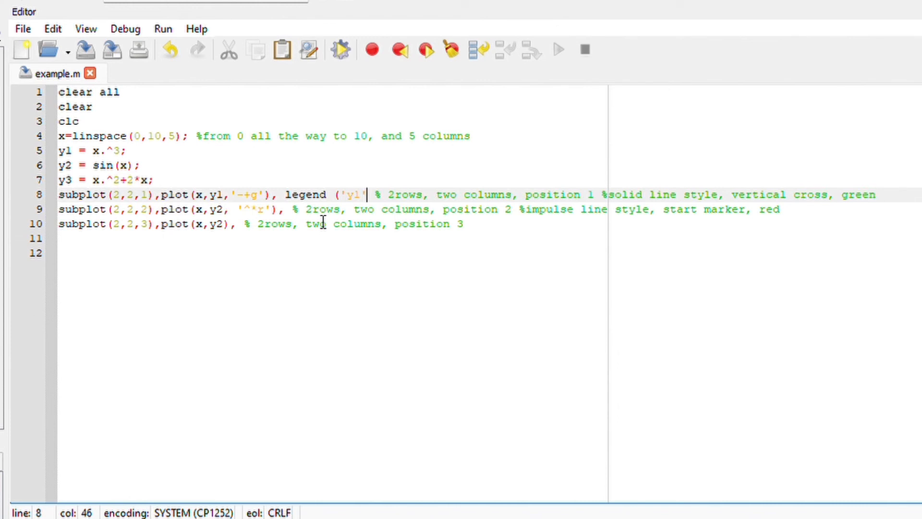
click(288, 209)
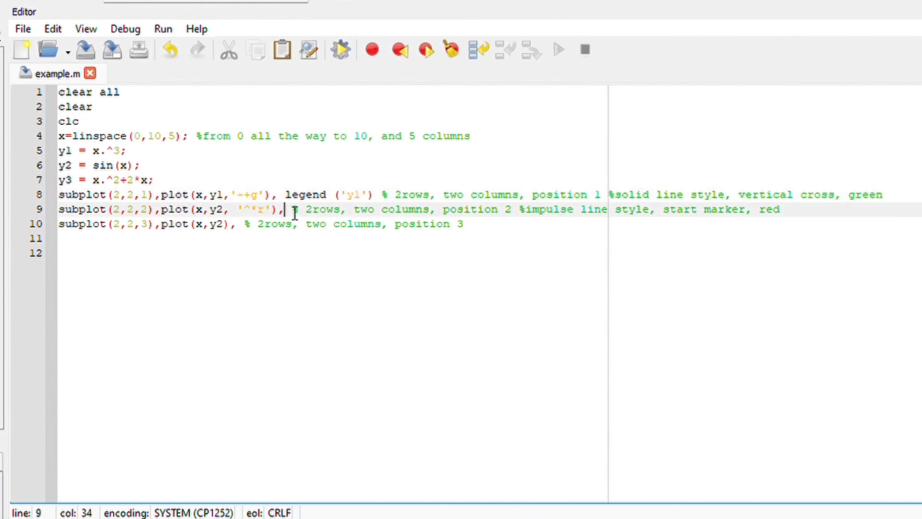
text(lege)
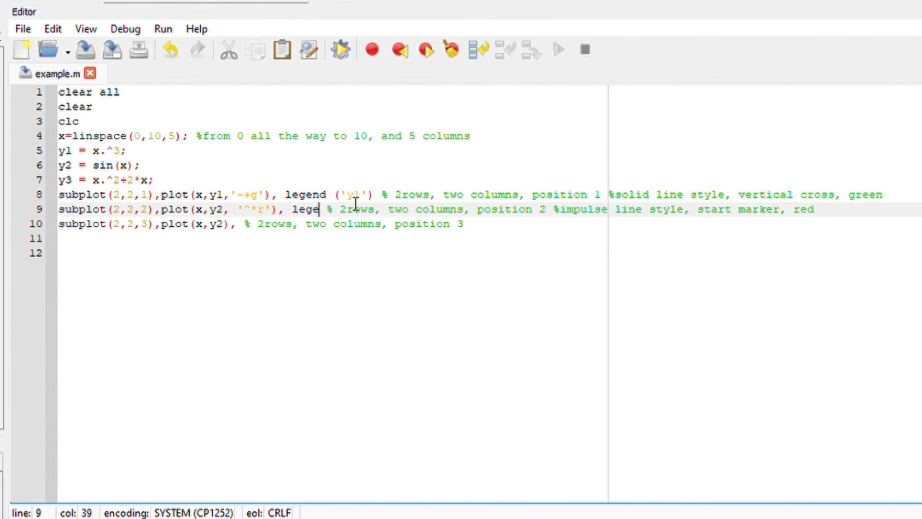
text(nd)
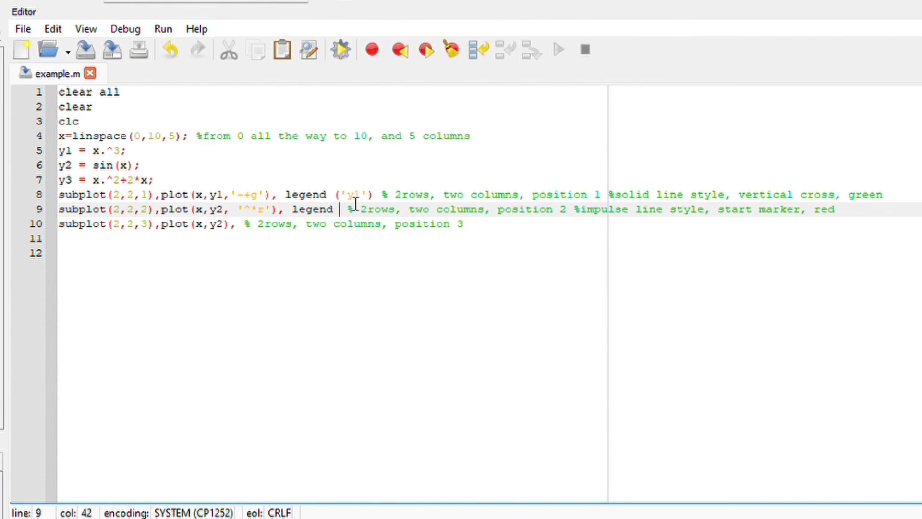
text(('y2)
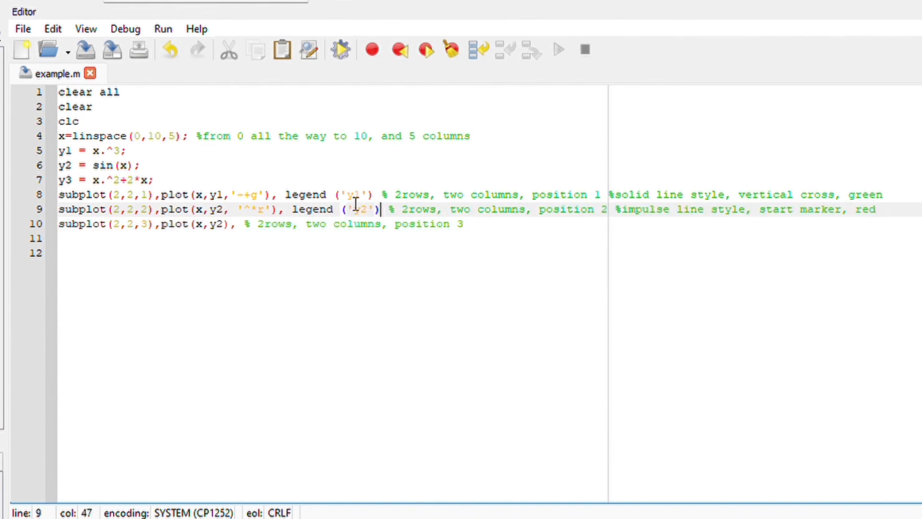
Step: Append legend('y3') after the third subplot's plot call
click(243, 223)
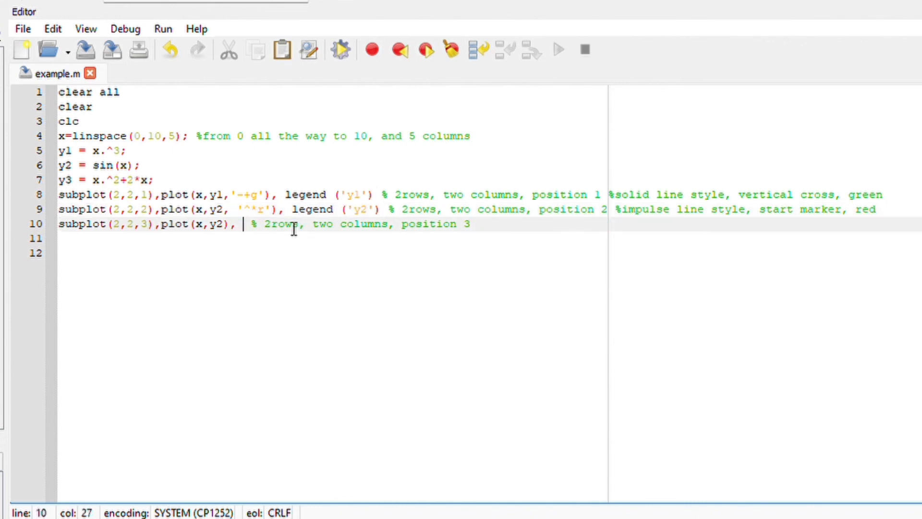
text(legend)
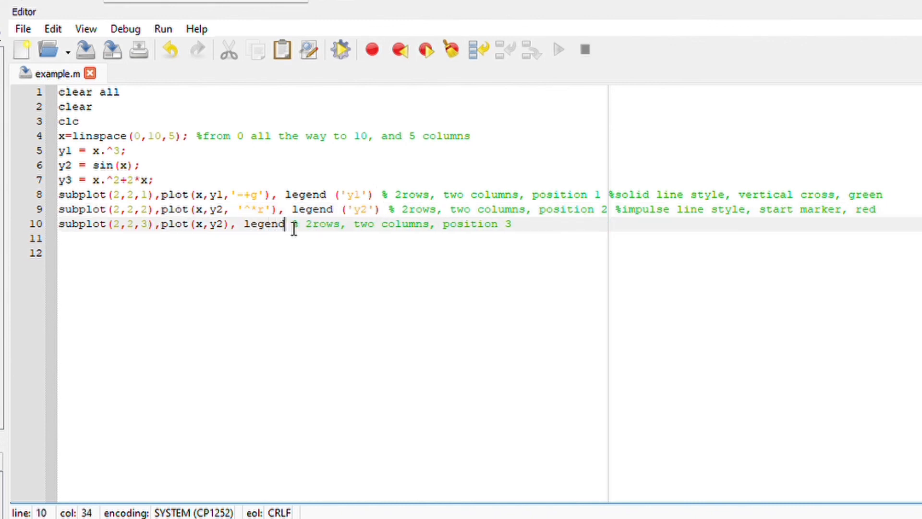
text((y)
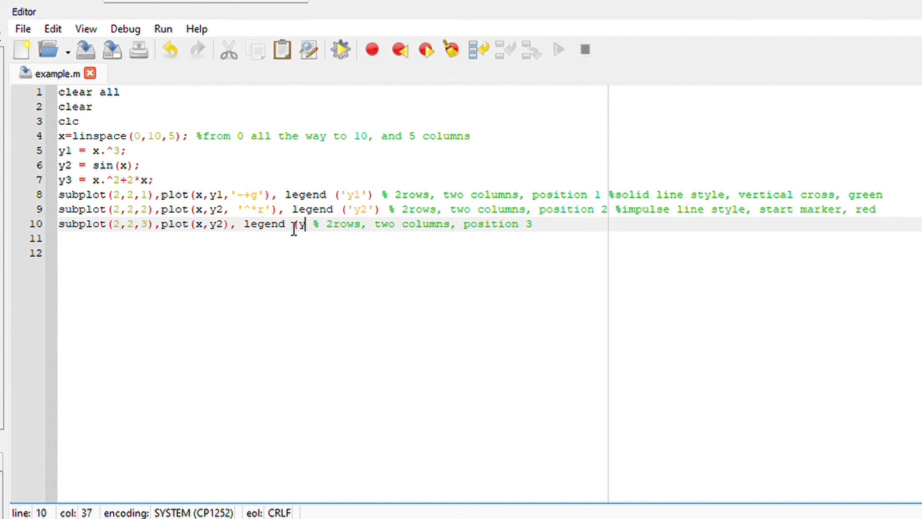
text(y)
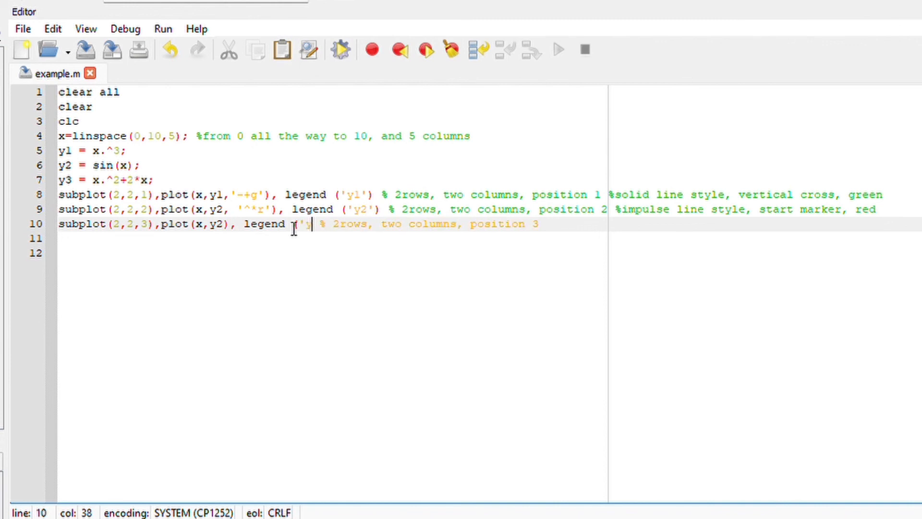
text(y3'))
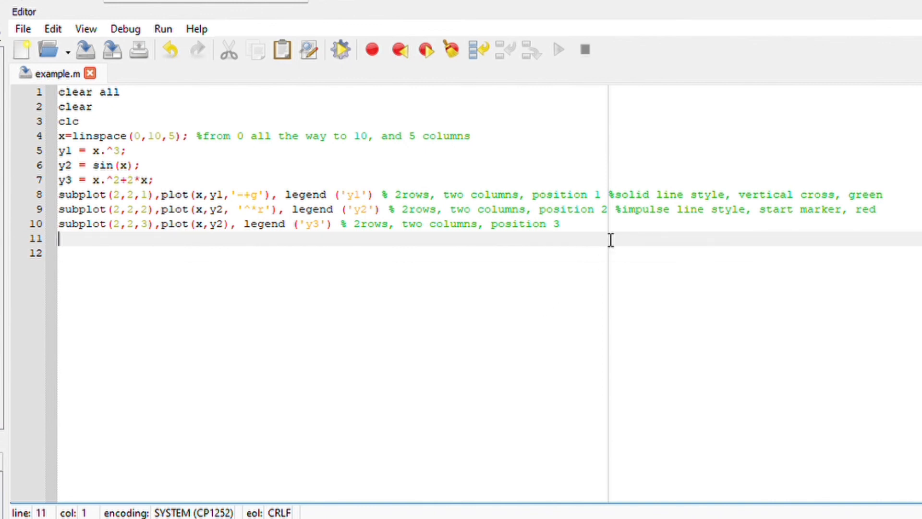
mouse_move(310, 219)
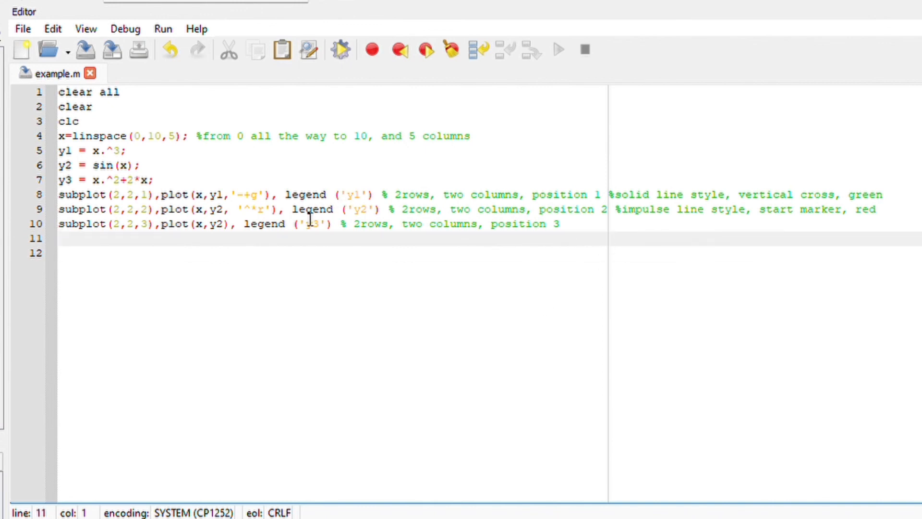
click(284, 210)
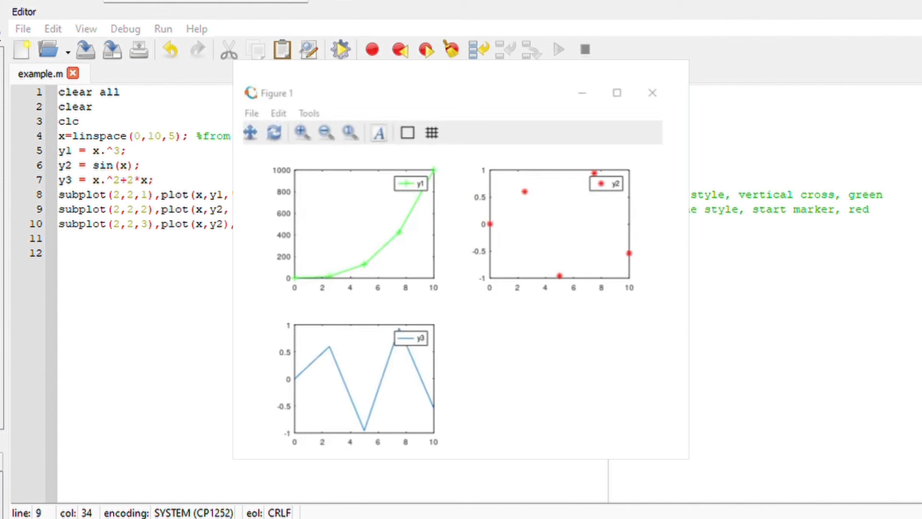
mouse_move(202, 134)
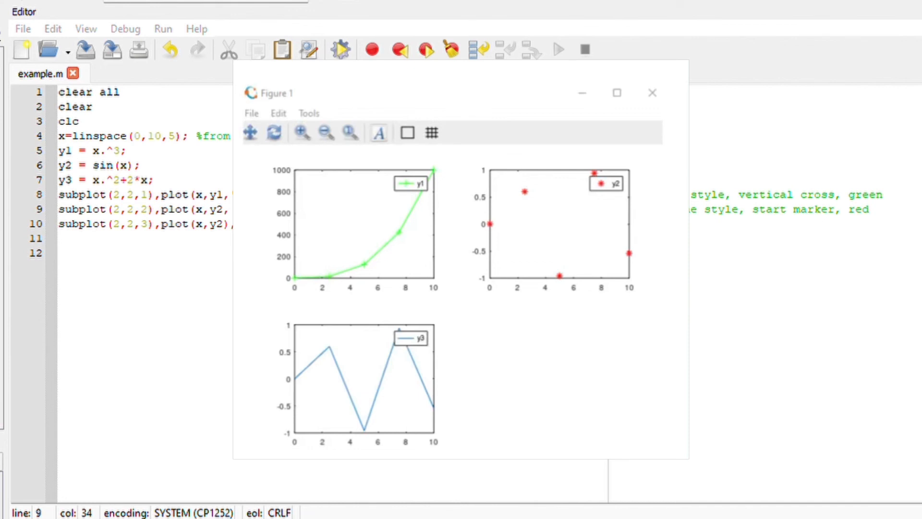
mouse_move(455, 47)
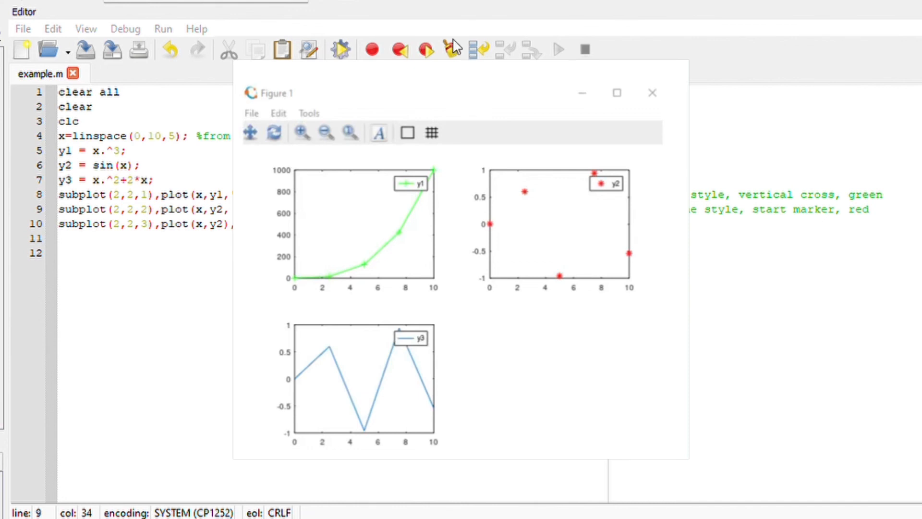